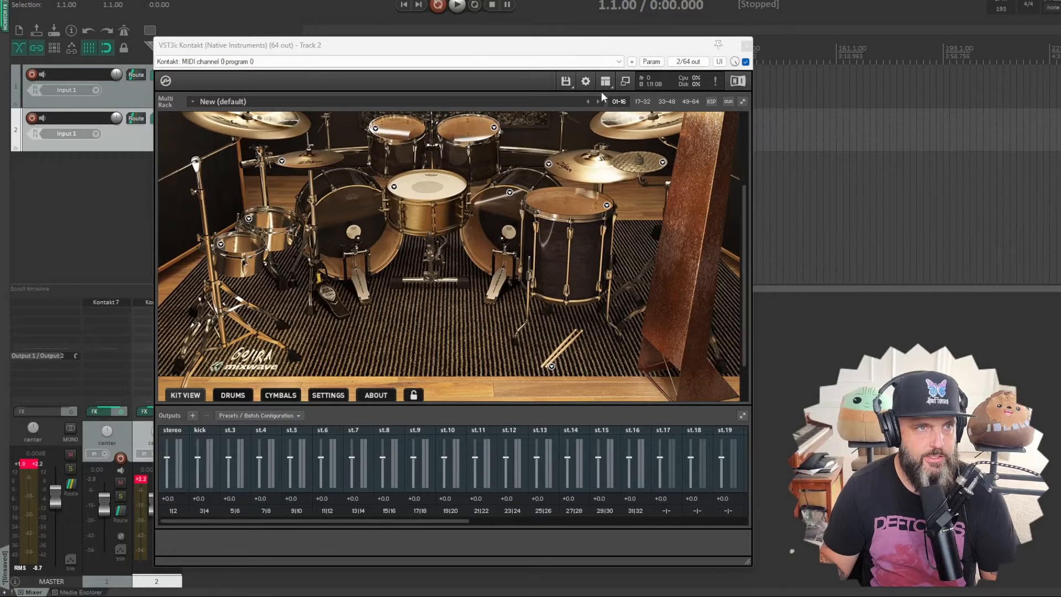
Step: Enable Outputs in Kontakt's View menu to show the output mixer below the Gojira kit
left_click(604, 81)
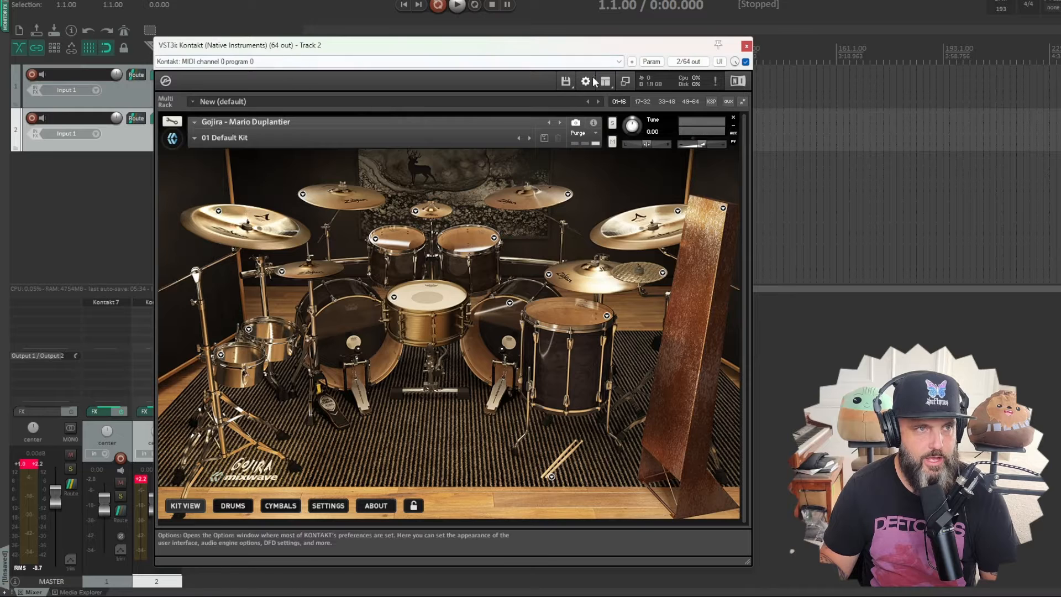
left_click(605, 80)
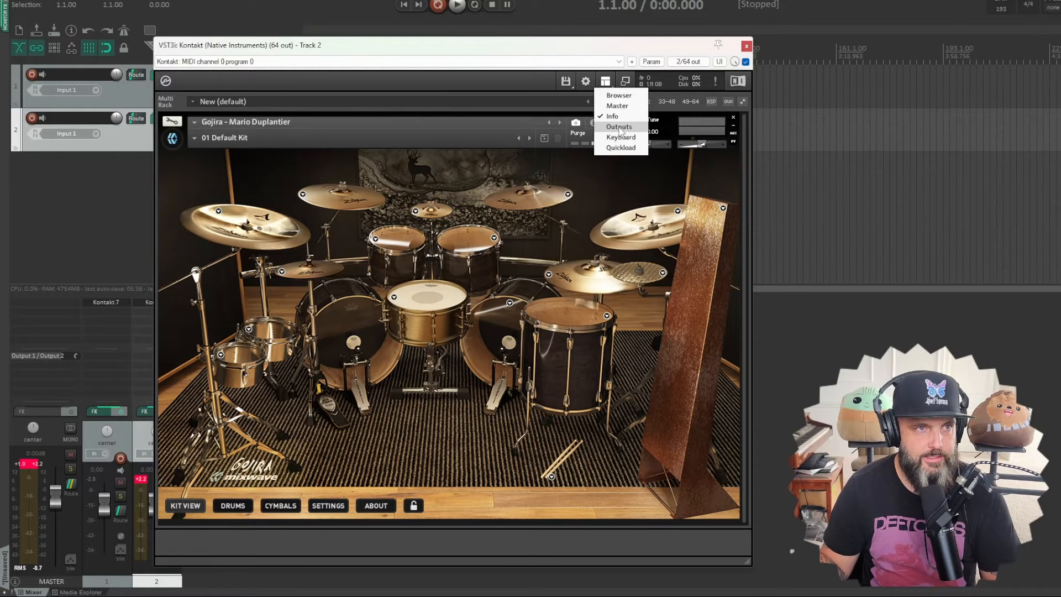
left_click(619, 127)
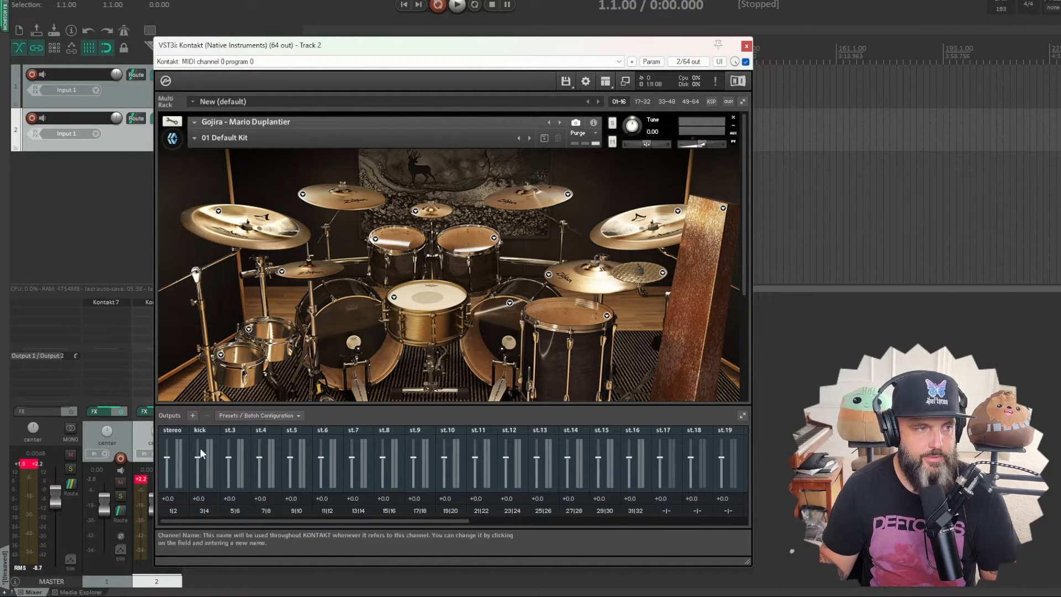
mouse_move(607, 442)
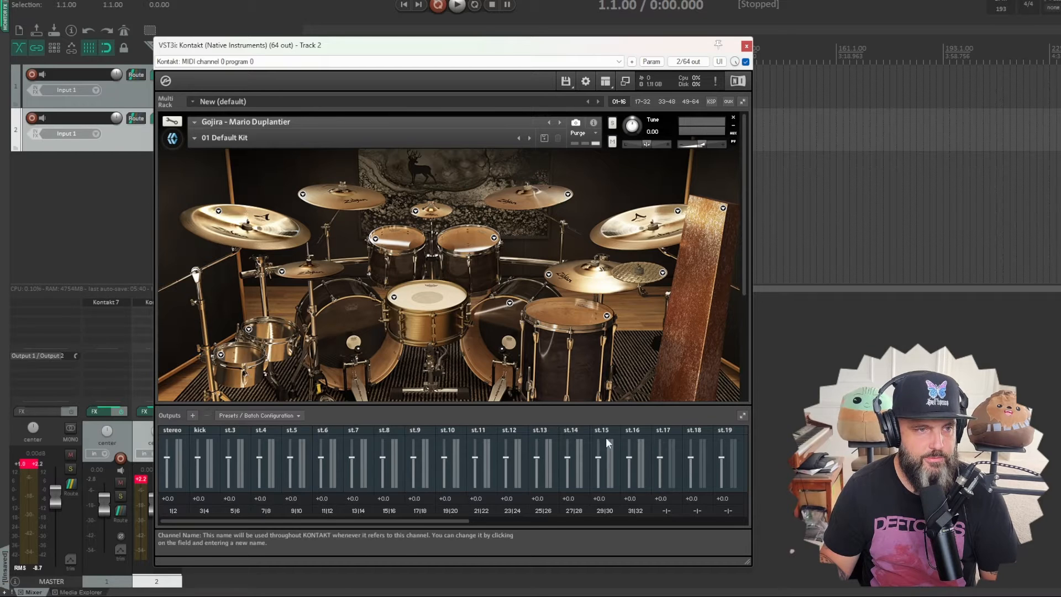
mouse_move(192, 416)
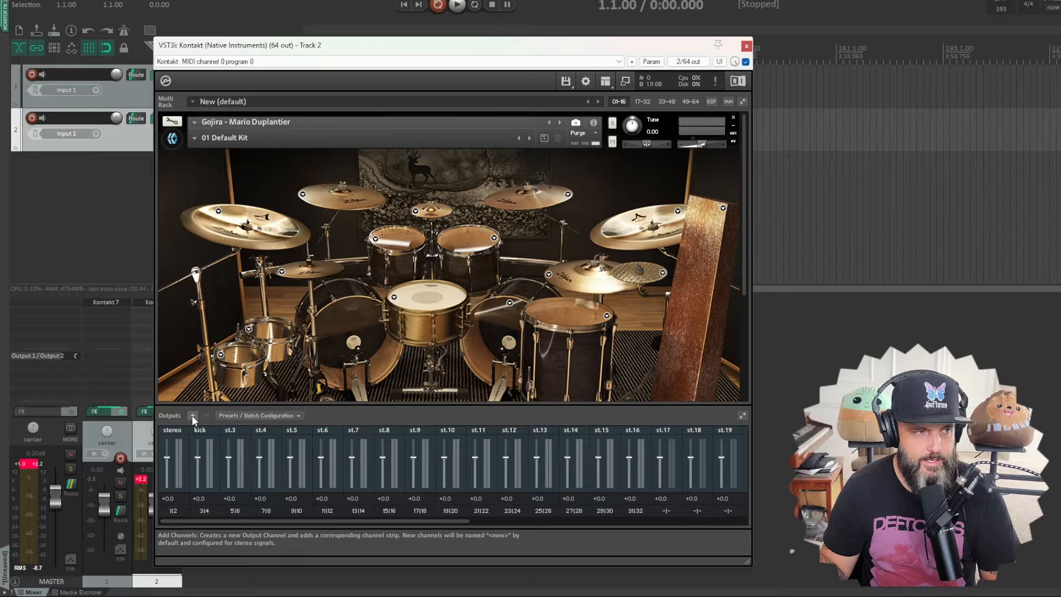
Step: Add 16 stereo Kontakt output channels and save them as the default configuration
left_click(192, 416)
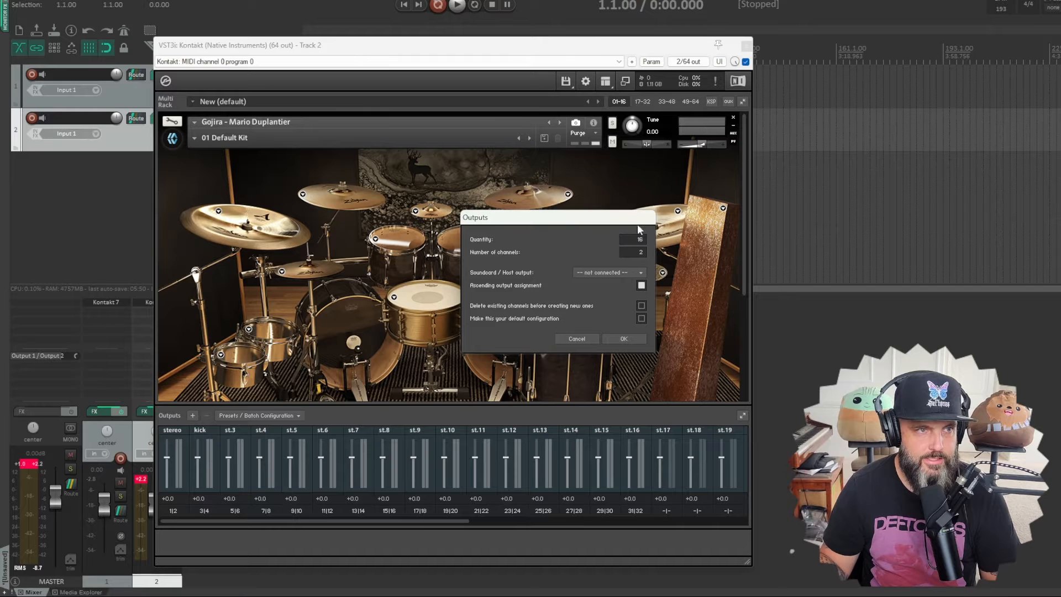
mouse_move(641, 254)
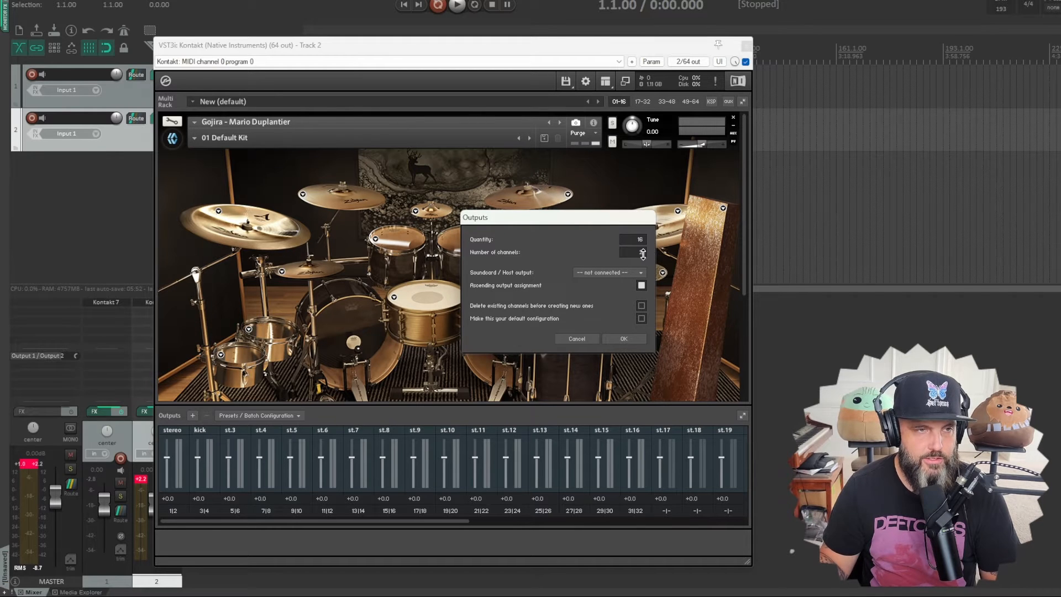
left_click(642, 253)
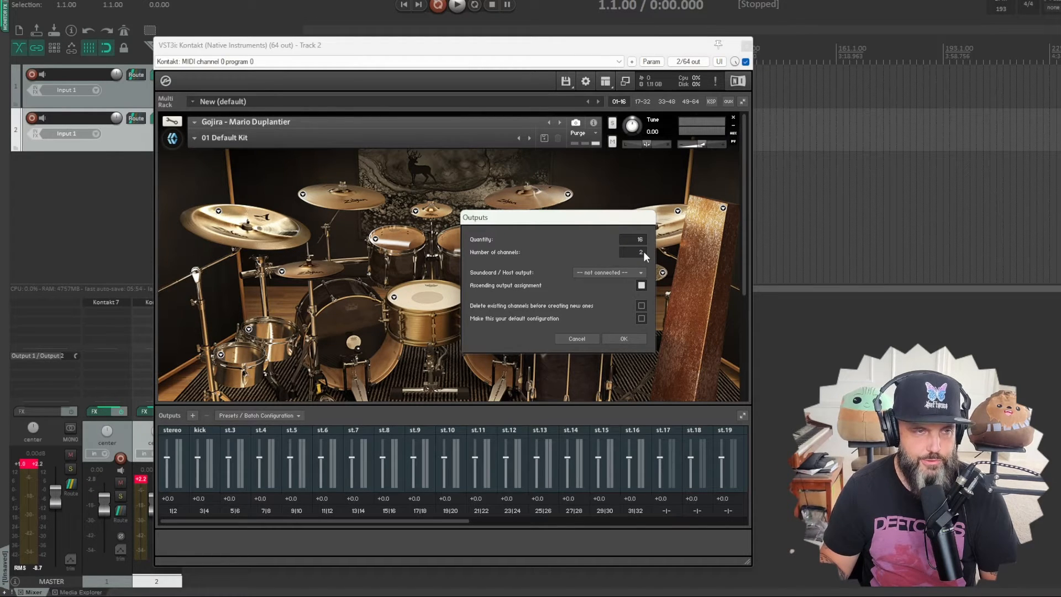
mouse_move(673, 328)
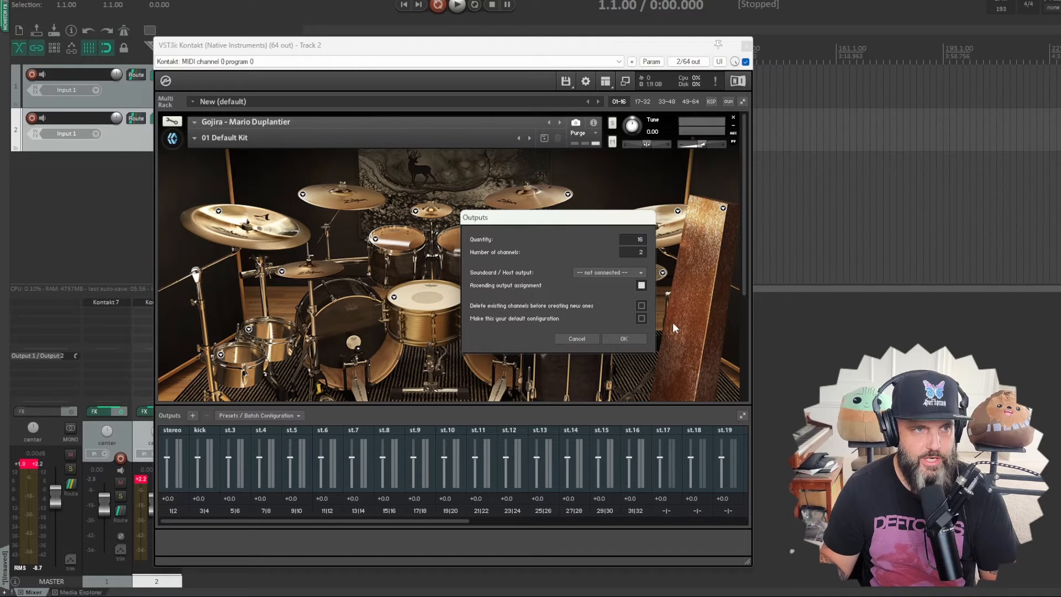
mouse_move(544, 287)
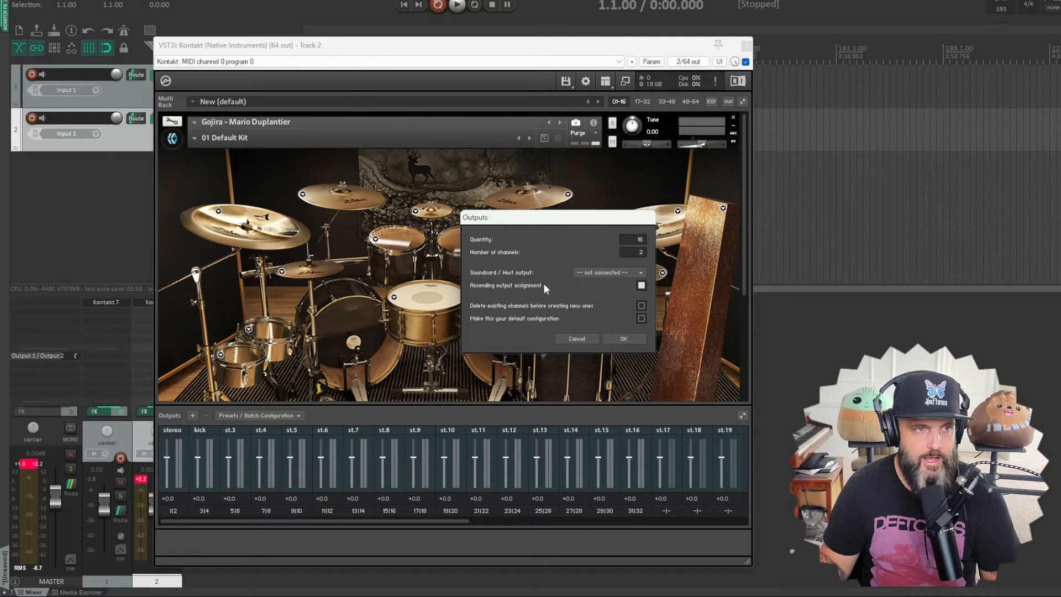
mouse_move(717, 313)
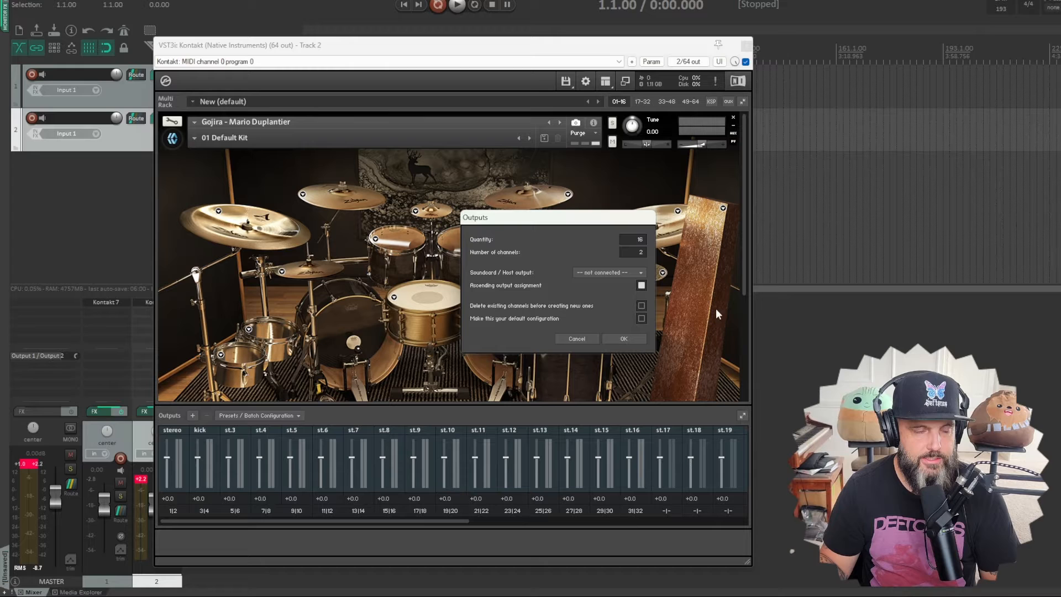
mouse_move(627, 367)
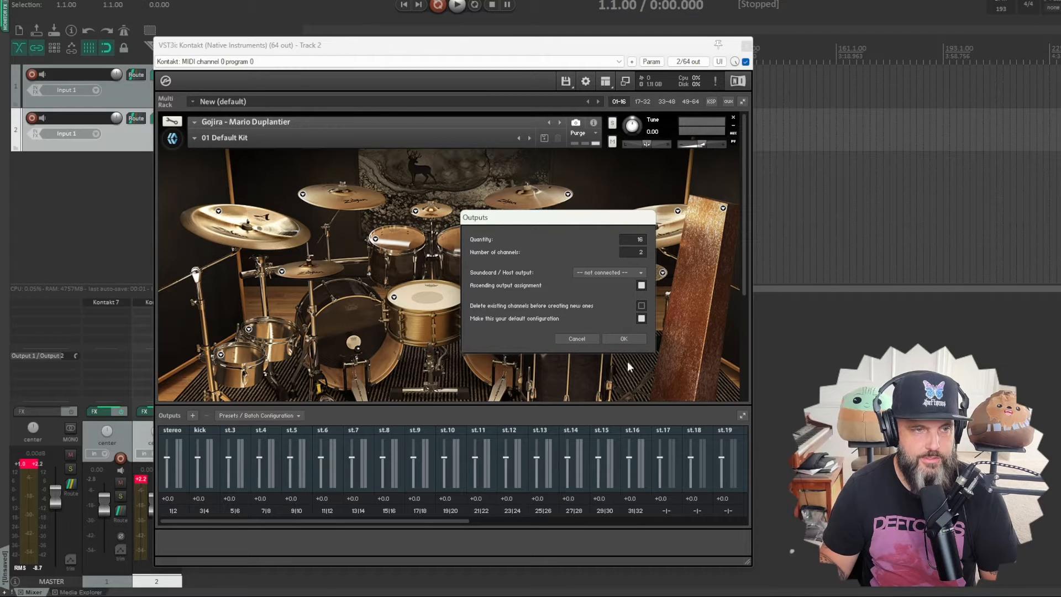
mouse_move(623, 338)
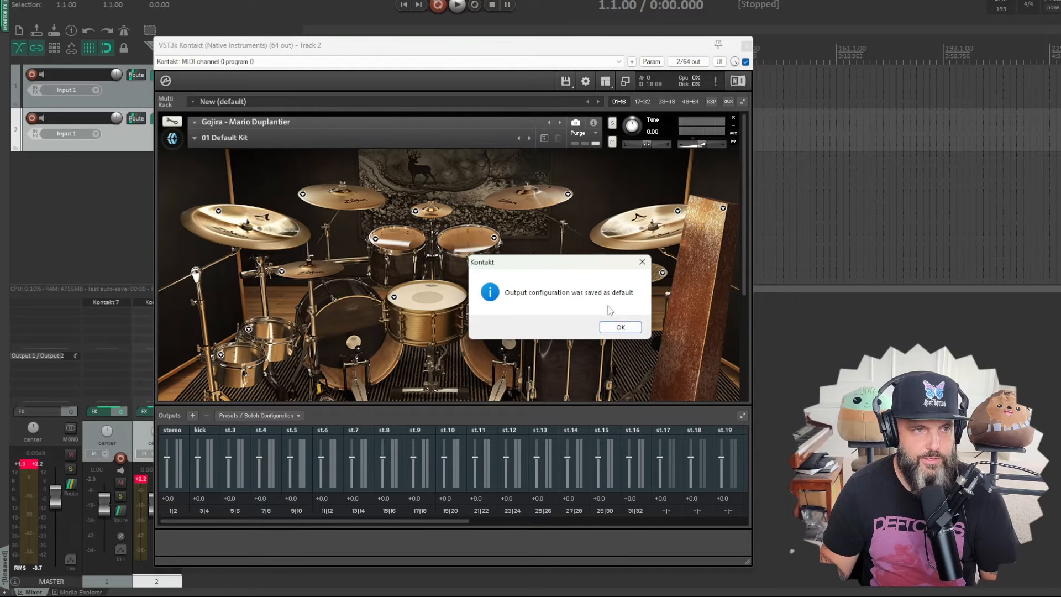
left_click(618, 326)
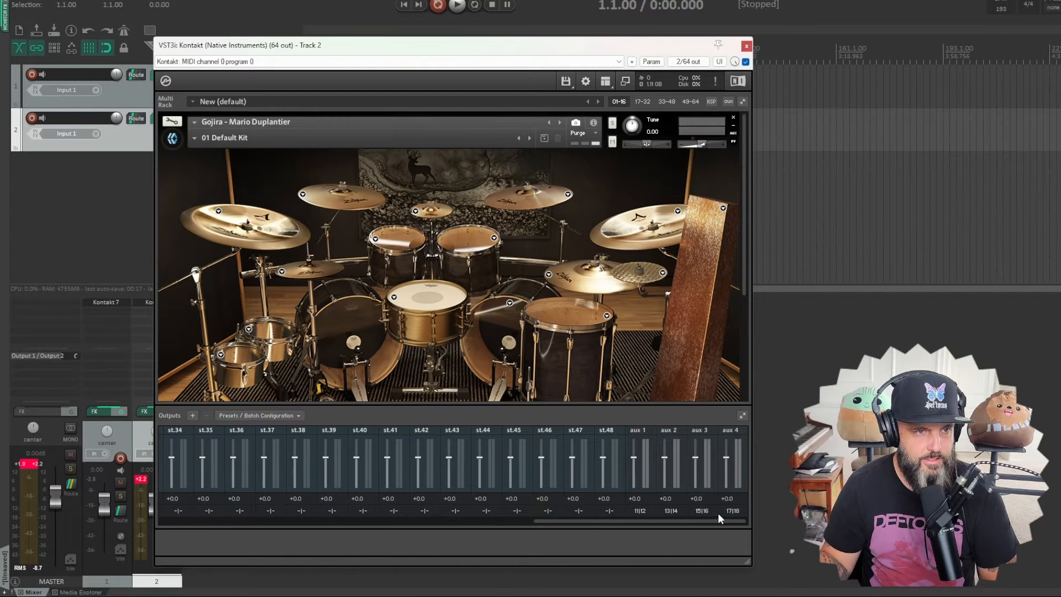
Step: Open the Gojira DRUMS mixer page after briefly viewing the CYMBALS channels
scroll("left", 3)
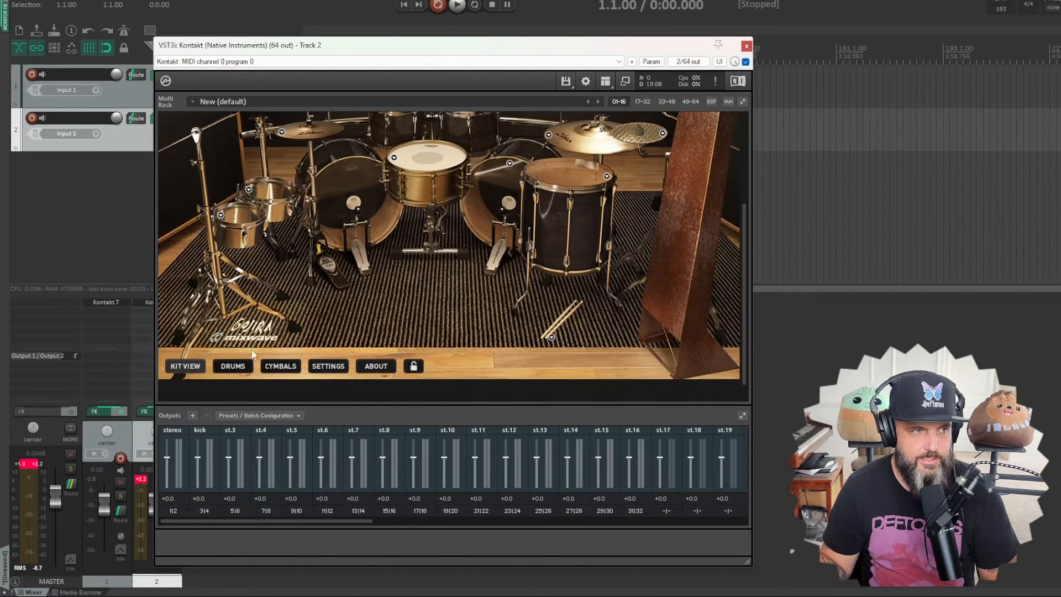
left_click(232, 365)
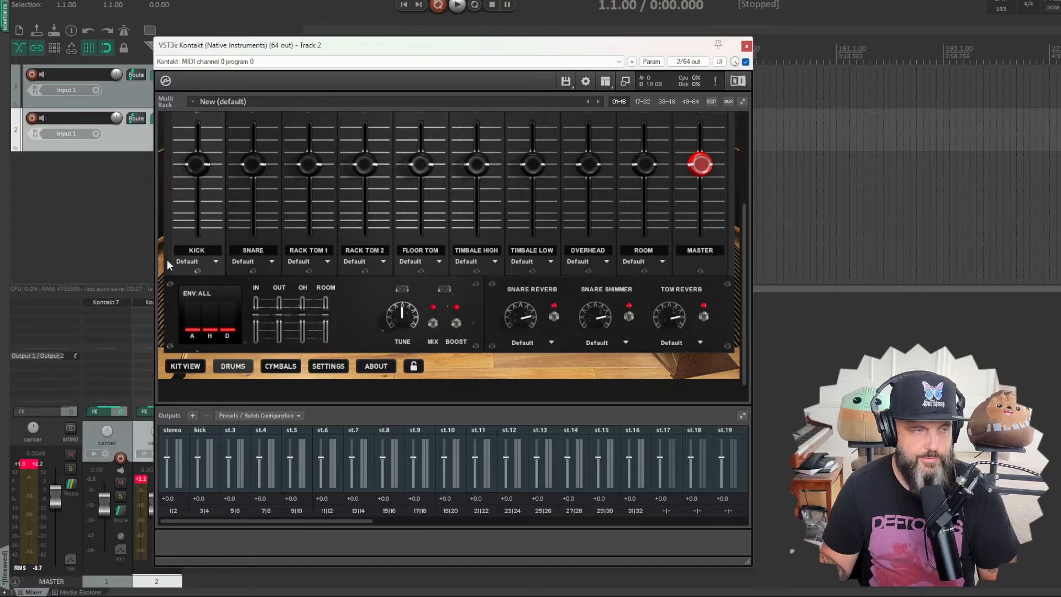
mouse_move(571, 260)
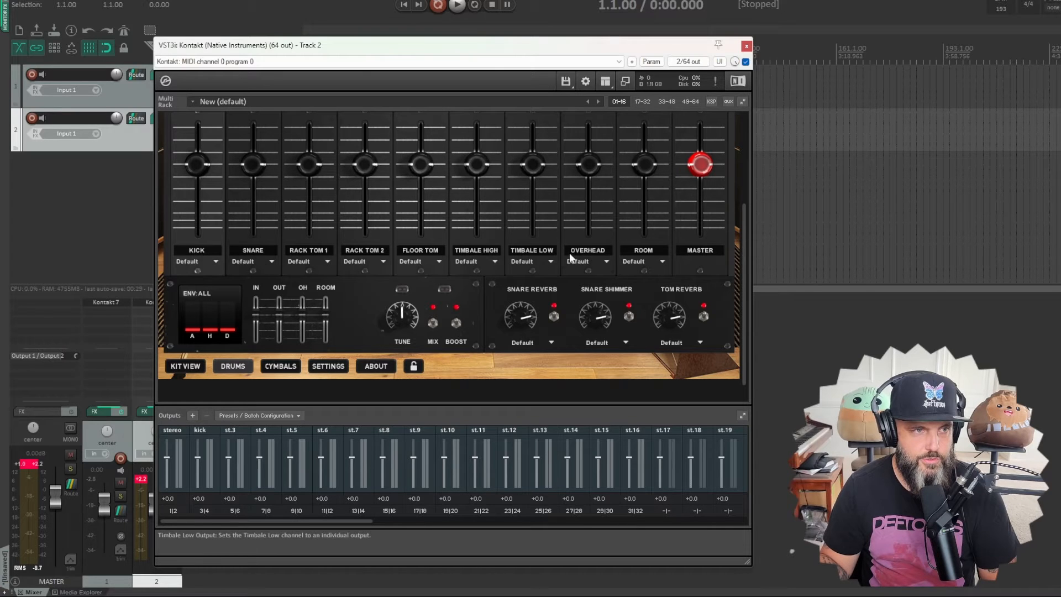
mouse_move(602, 268)
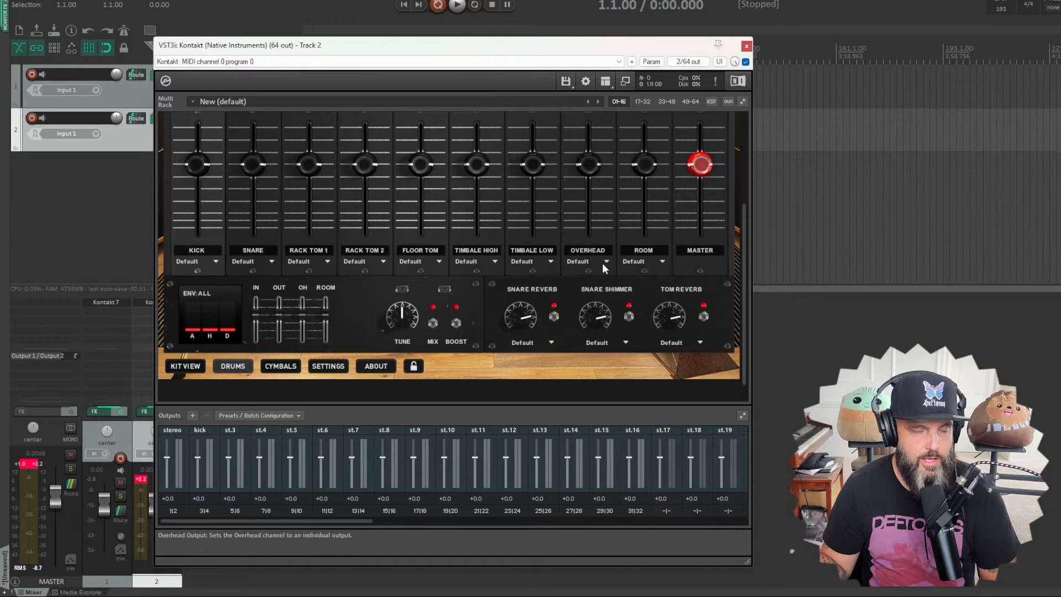
left_click(279, 366)
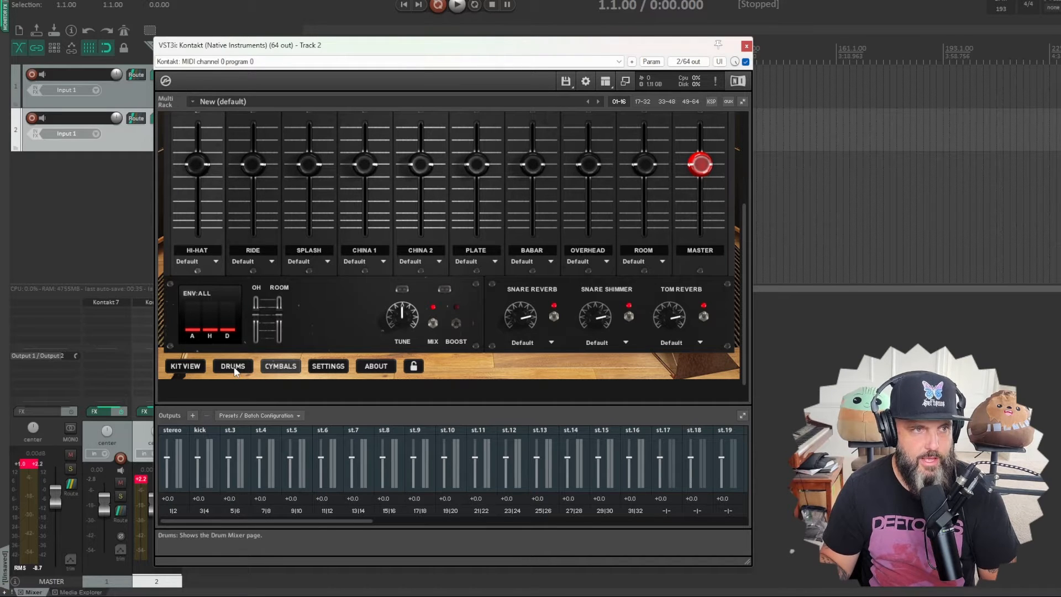
left_click(232, 365)
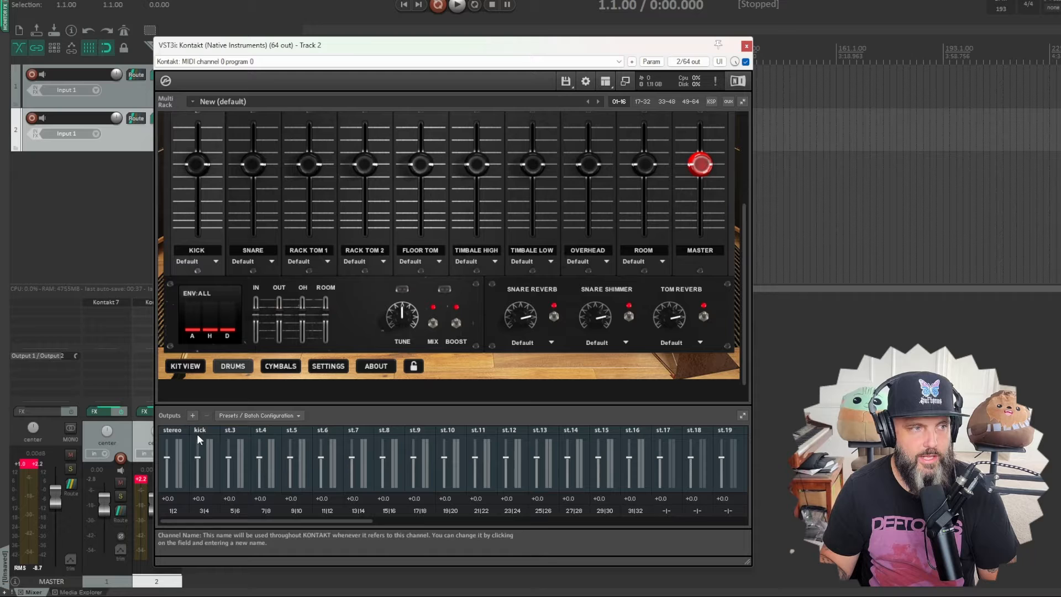
mouse_move(186, 435)
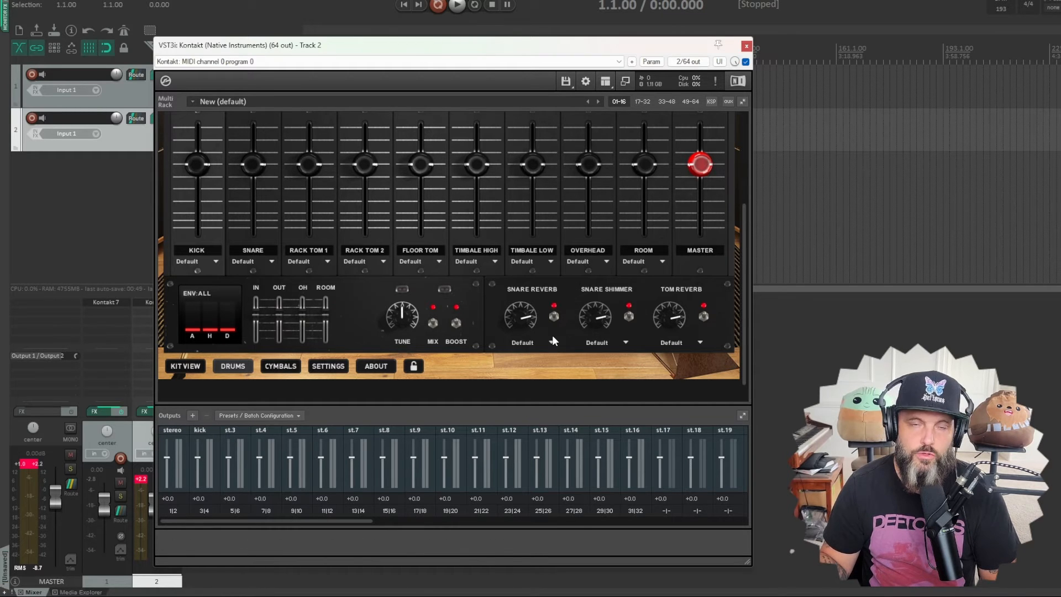
mouse_move(506, 281)
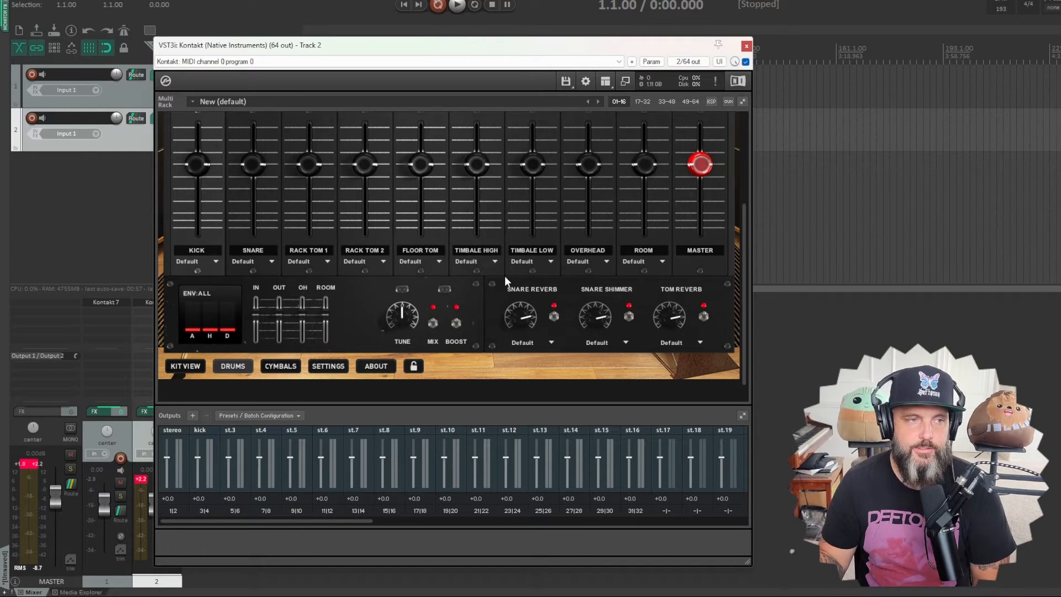
mouse_move(42, 307)
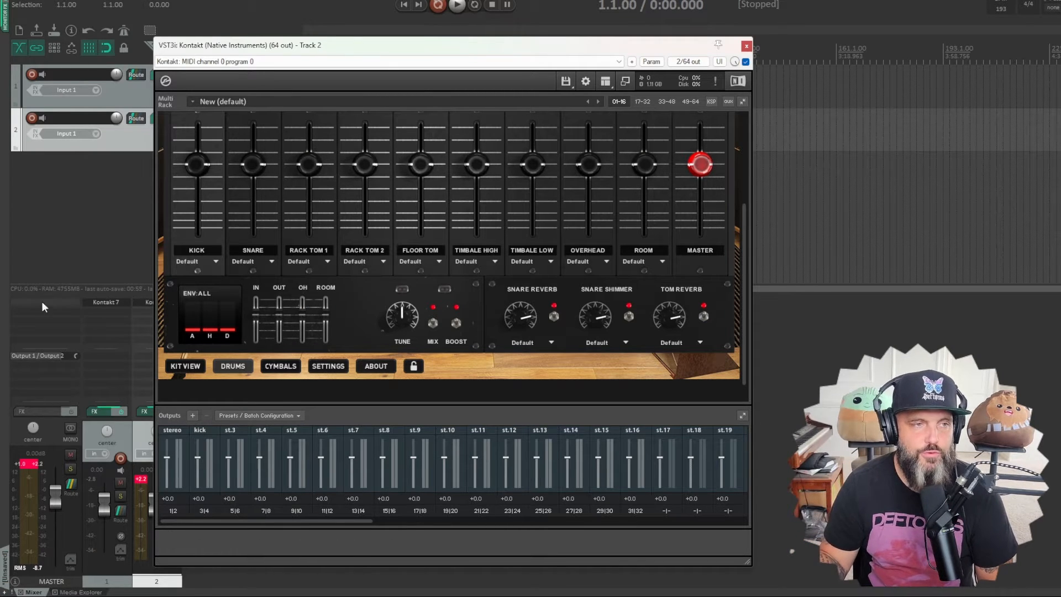
mouse_move(479, 341)
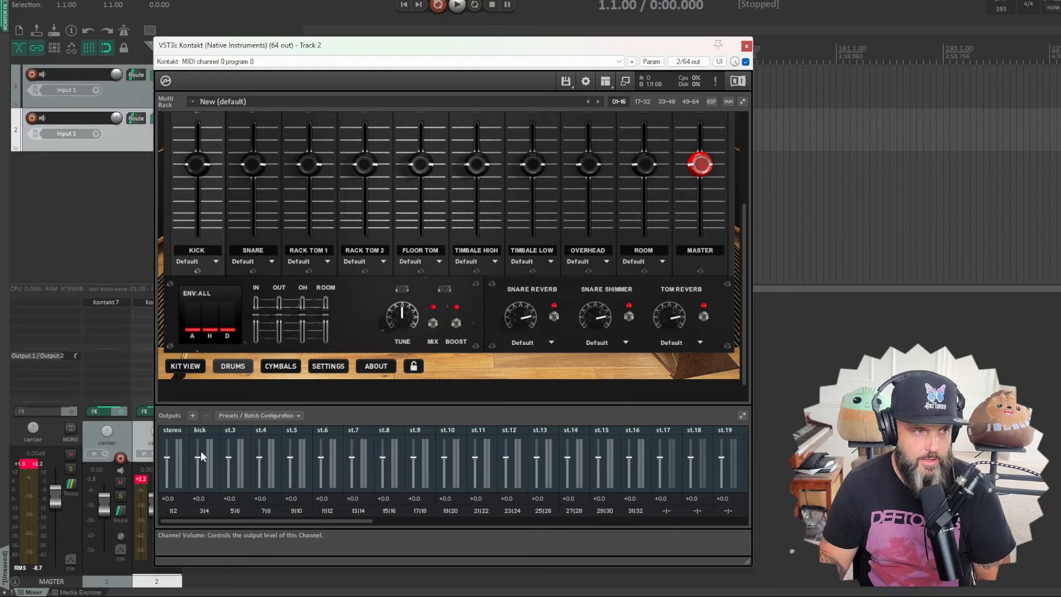
mouse_move(214, 438)
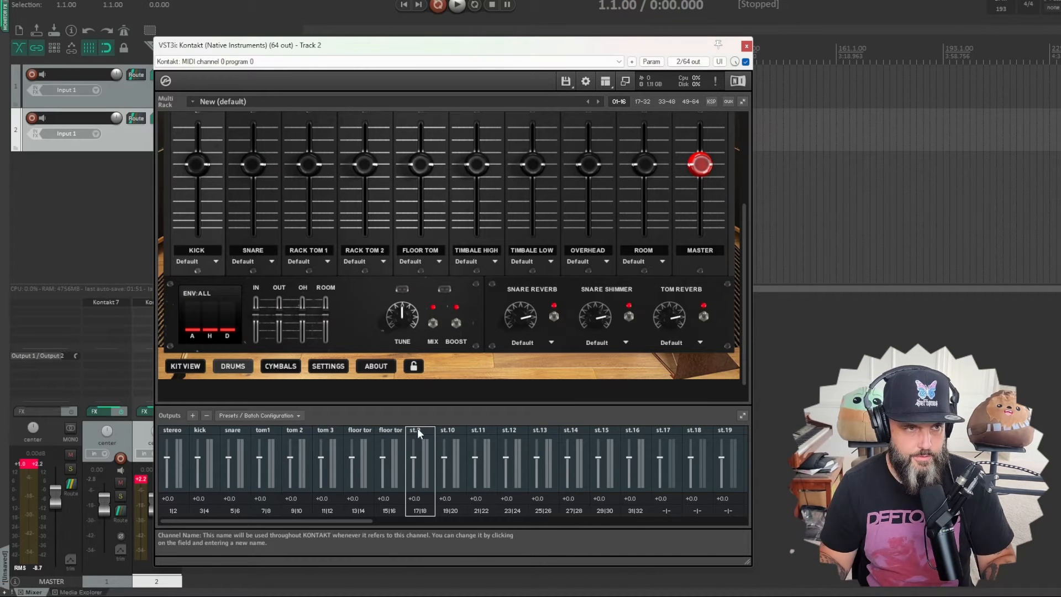
Step: Name the unnamed Kontakt output channels china, plate, babar, OH and Room
left_click(279, 365)
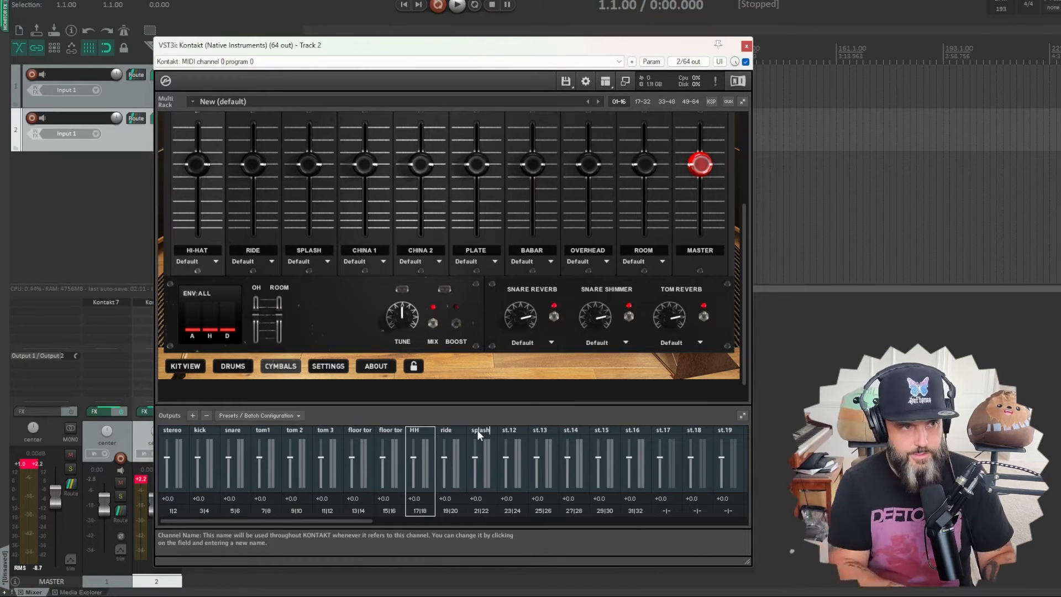
left_click(602, 430)
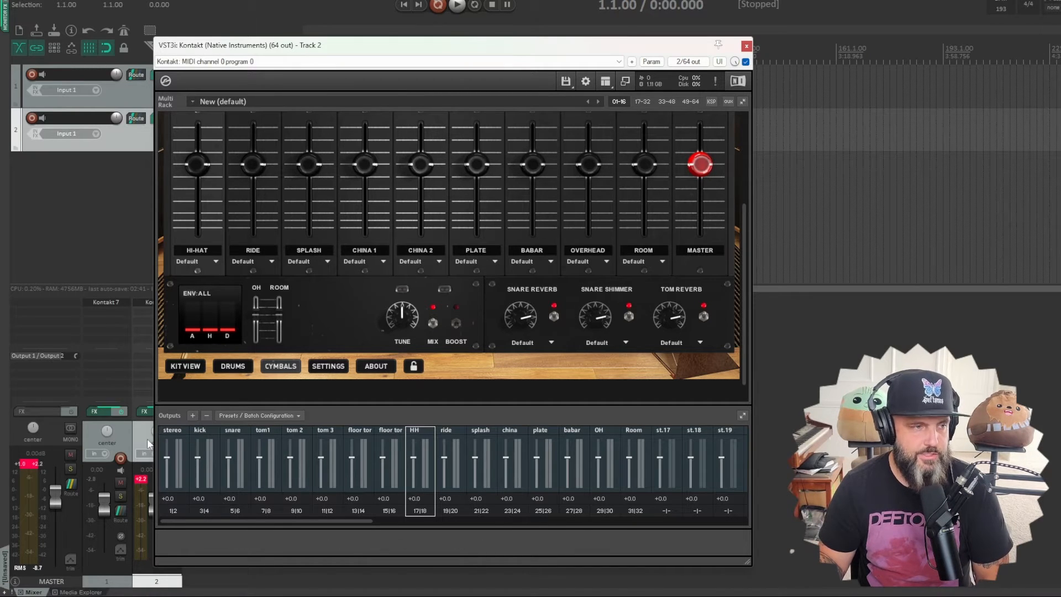
mouse_move(255, 438)
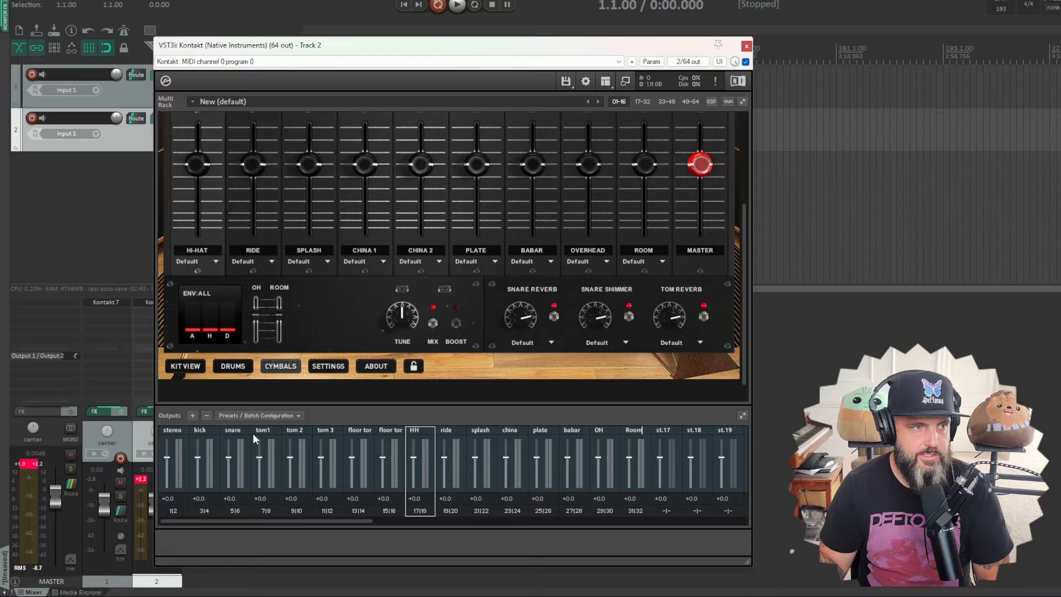
mouse_move(326, 439)
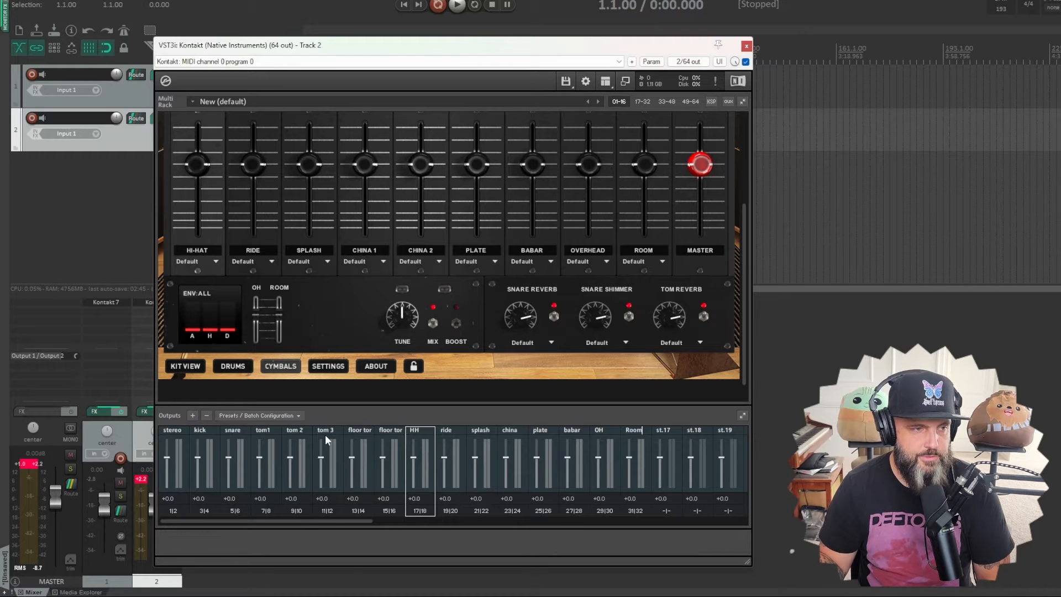
mouse_move(391, 433)
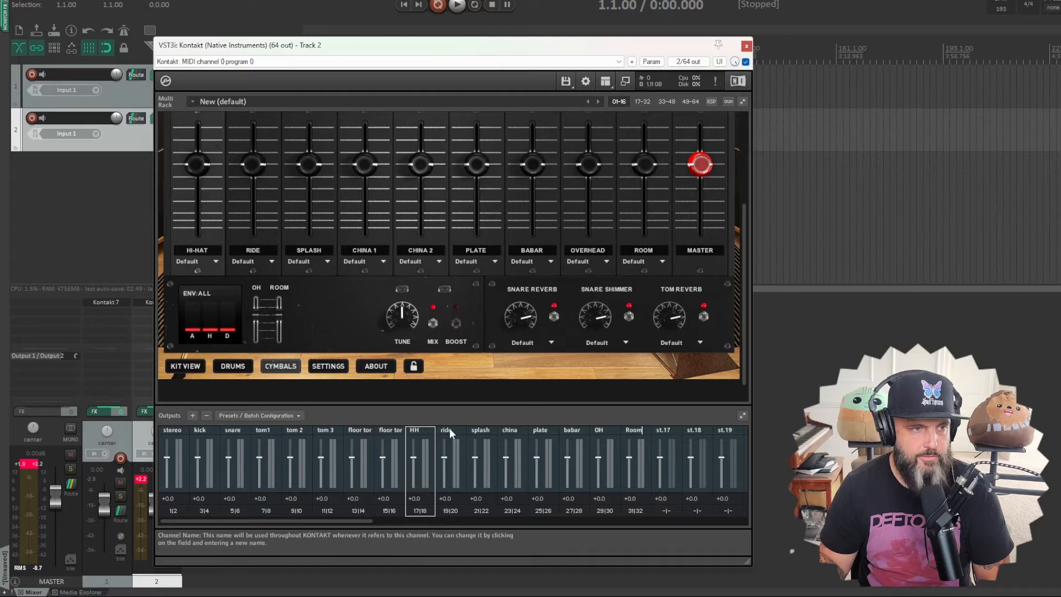
mouse_move(545, 432)
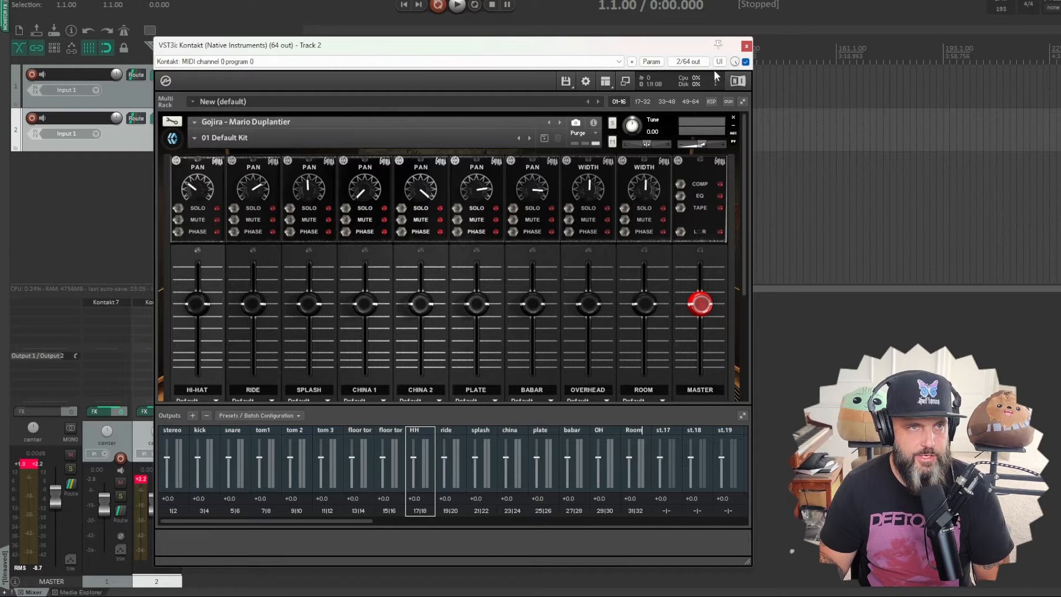
mouse_move(717, 81)
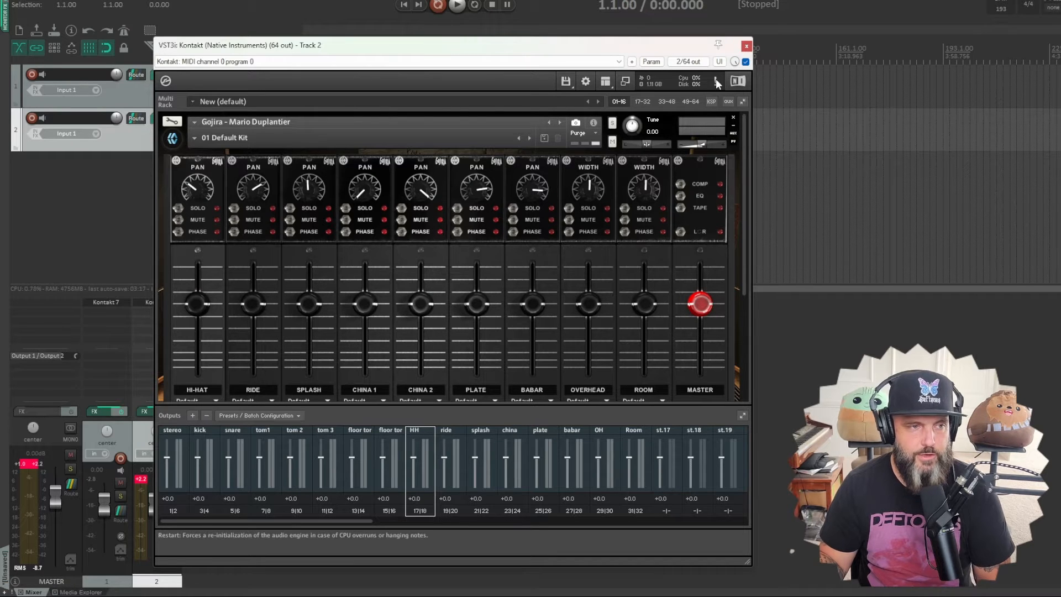
Step: Route the snare reverb, snare shimmer and tom reverb channels to the stereo output
scroll("down", 3)
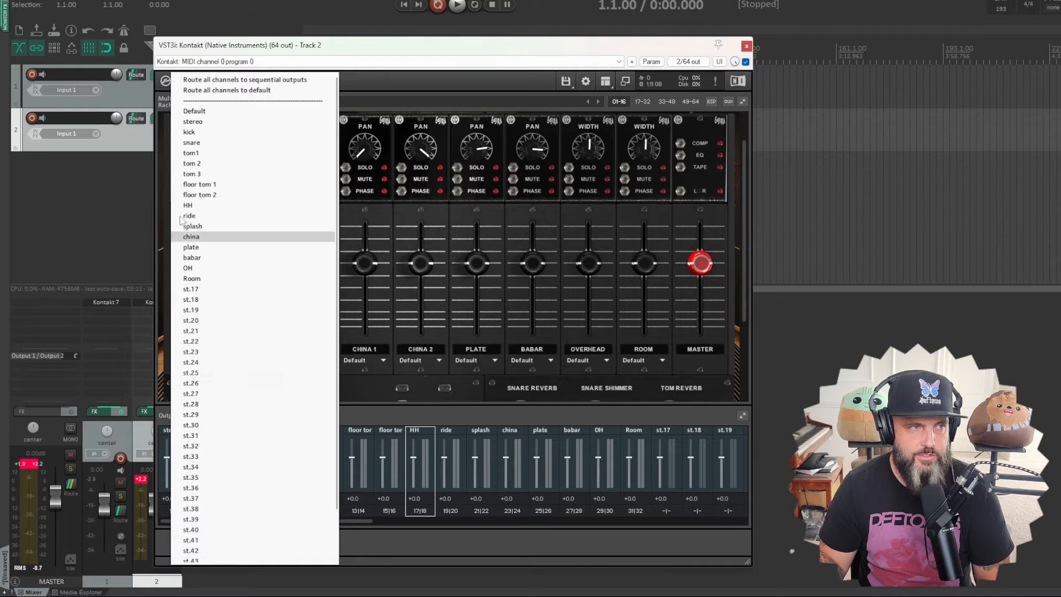
mouse_move(223, 111)
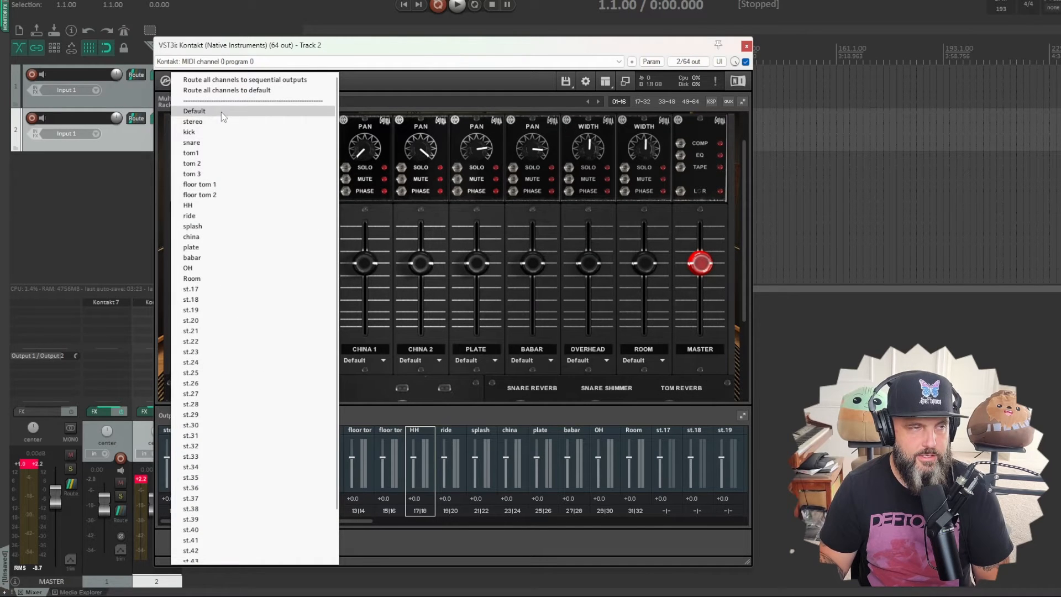
mouse_move(211, 163)
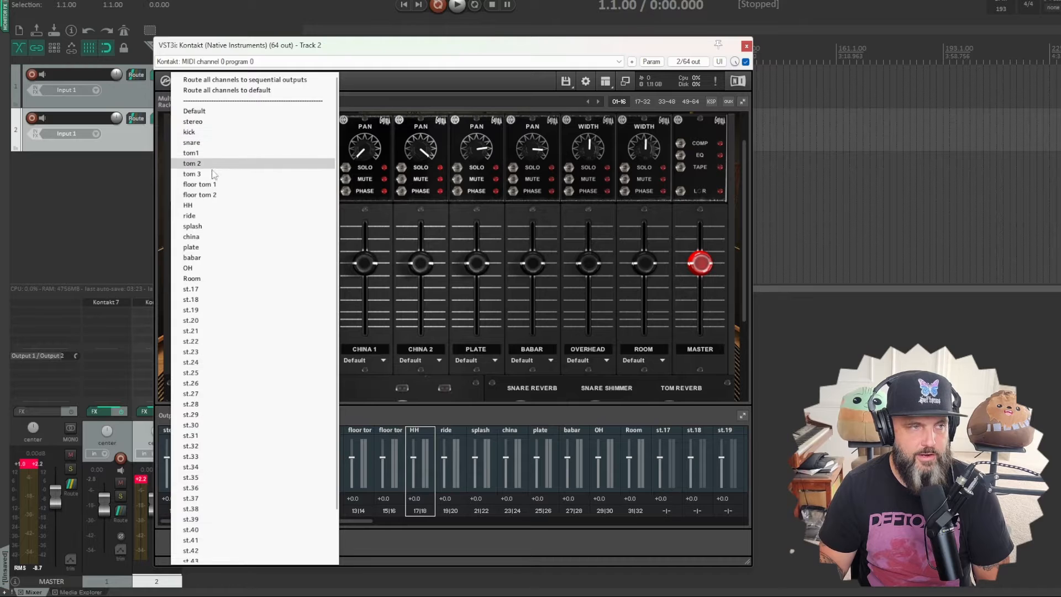
mouse_move(210, 142)
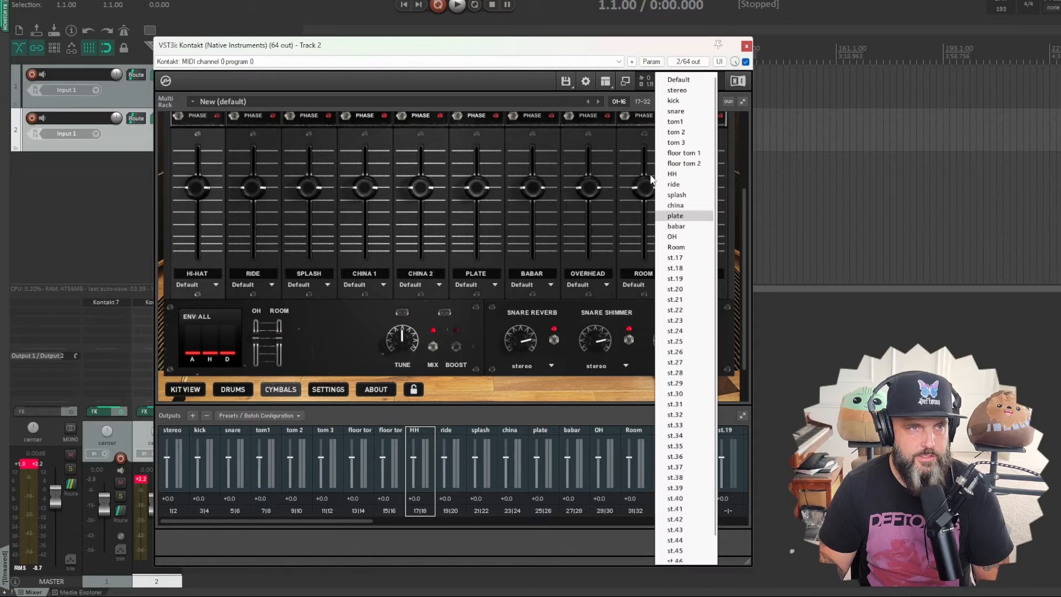
left_click(676, 247)
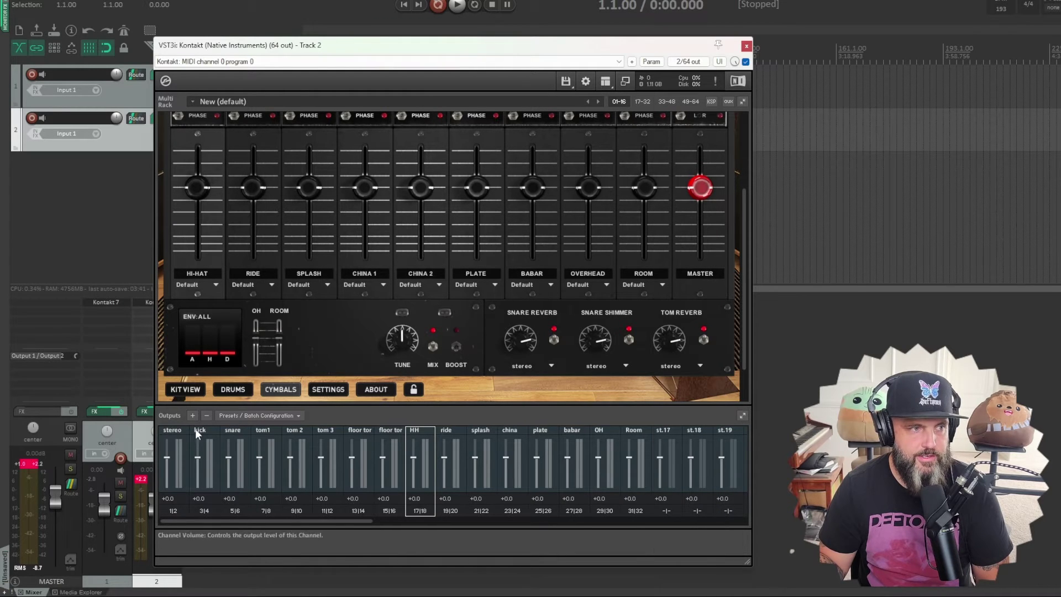
mouse_move(168, 417)
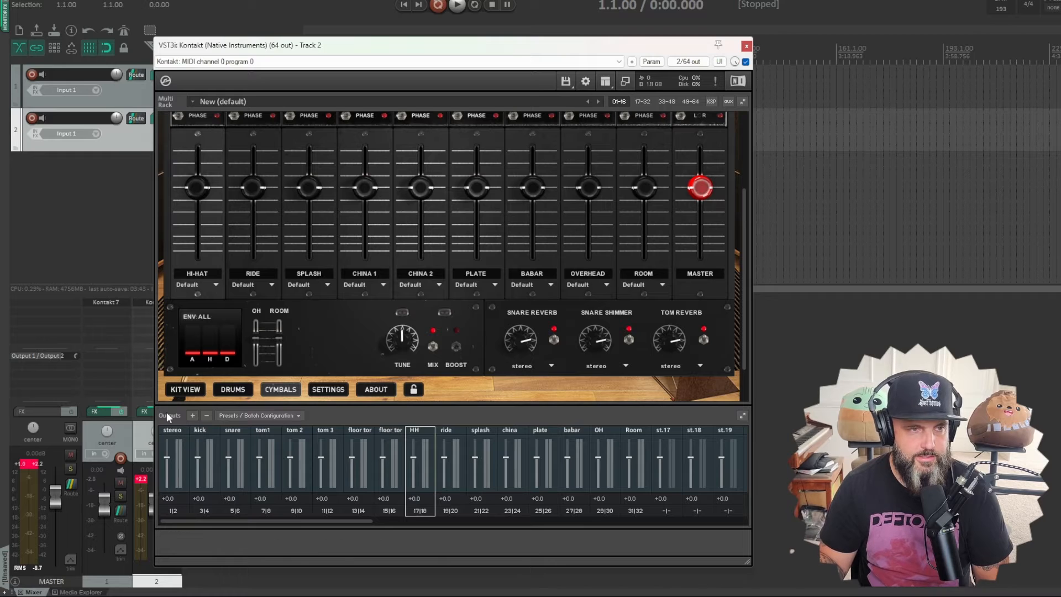
mouse_move(256, 362)
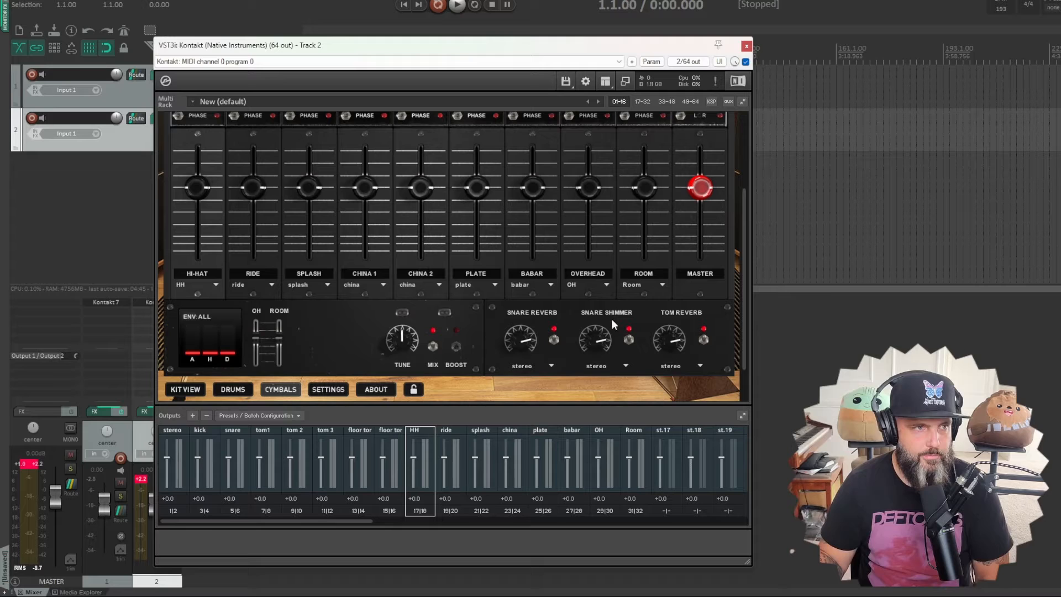
mouse_move(174, 291)
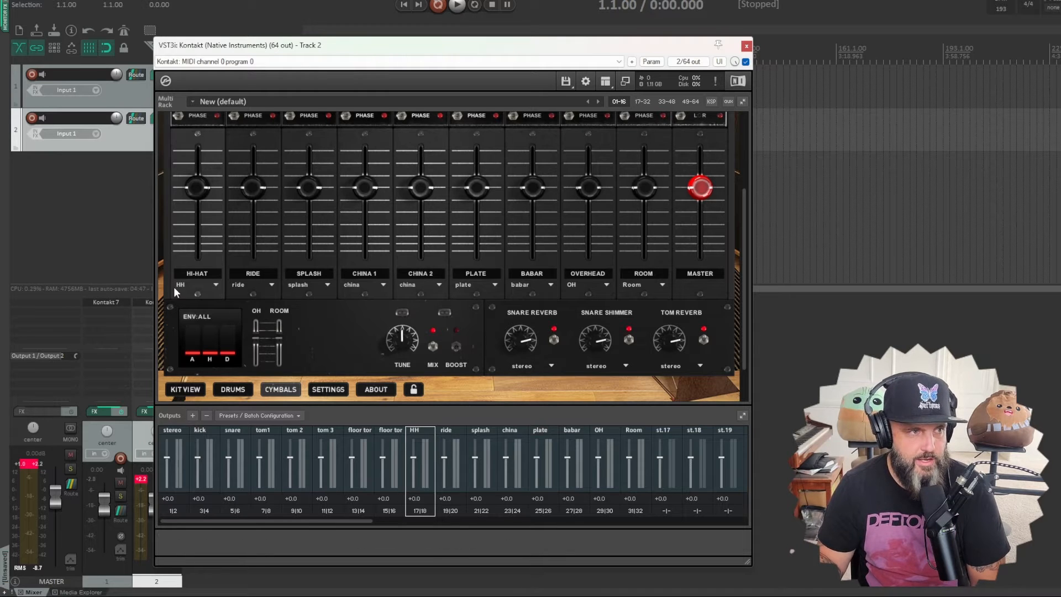
mouse_move(307, 290)
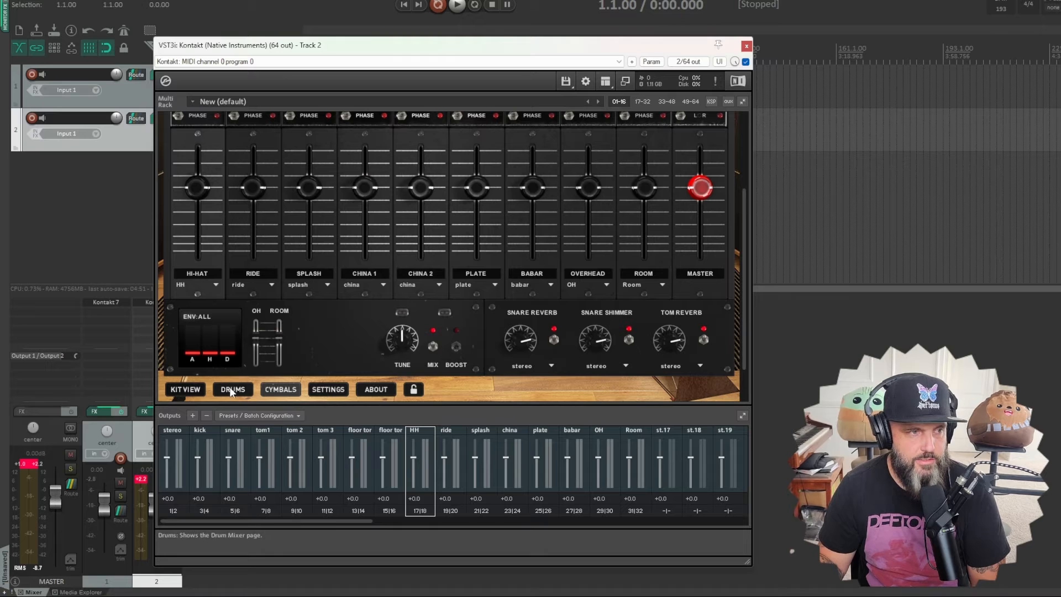
Step: Check the DRUMS channel routing, hide the Outputs panel and return to Kit View
left_click(233, 389)
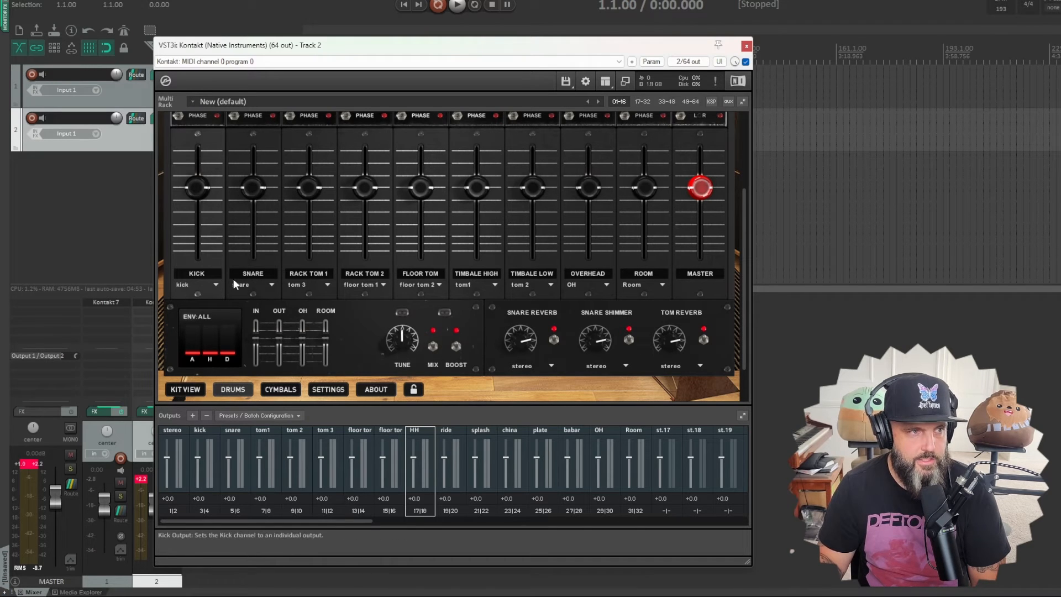
mouse_move(616, 239)
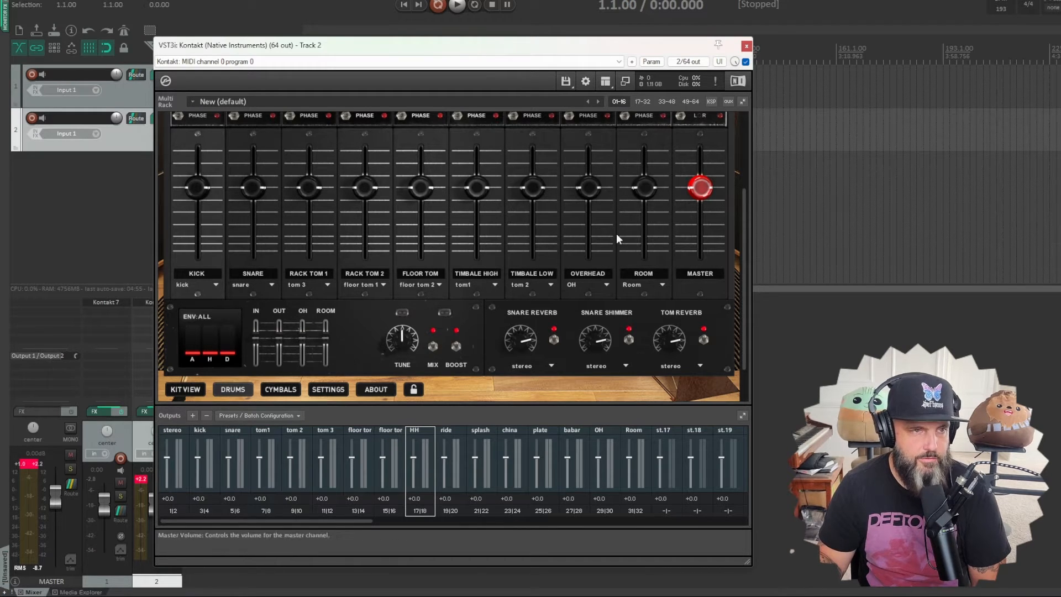
mouse_move(389, 175)
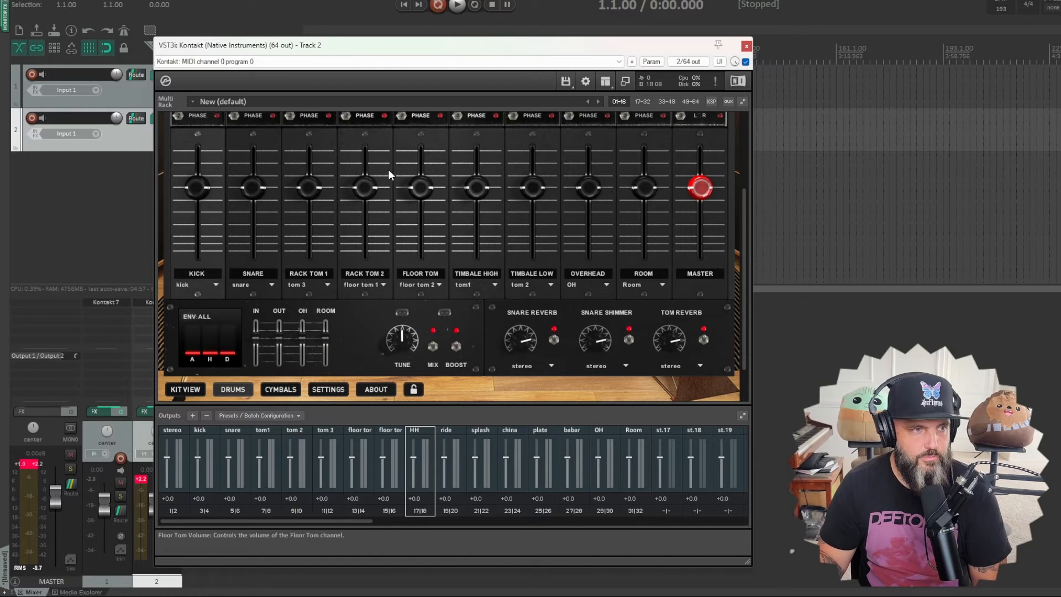
mouse_move(338, 426)
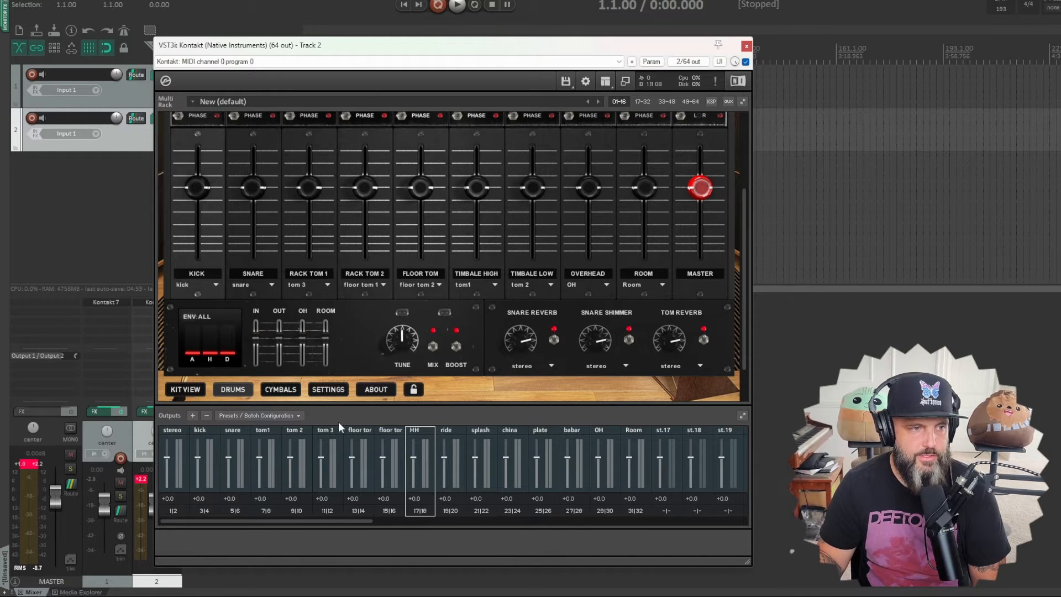
left_click(604, 82)
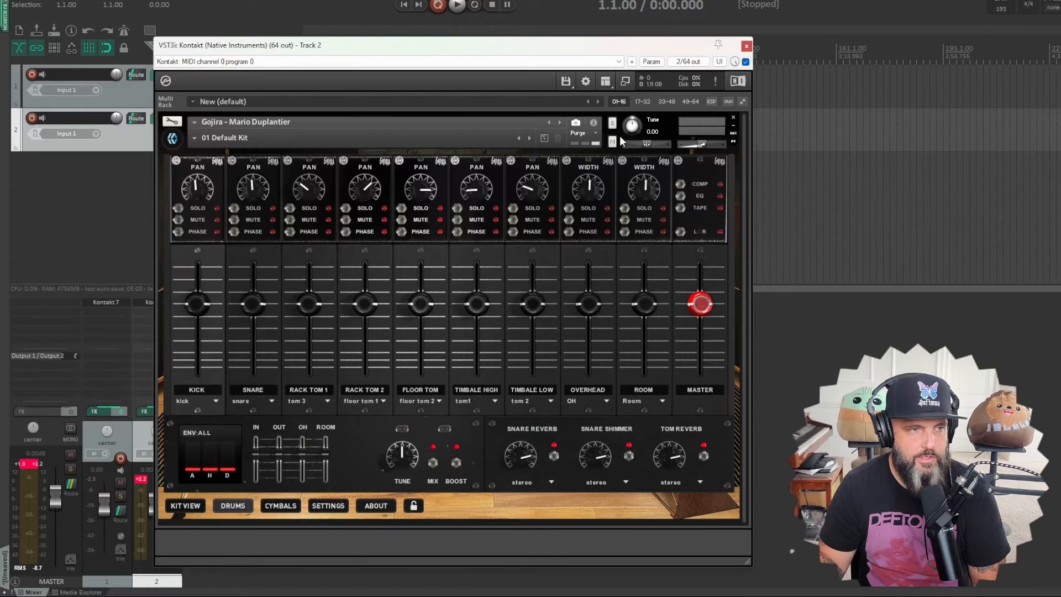
left_click(746, 45)
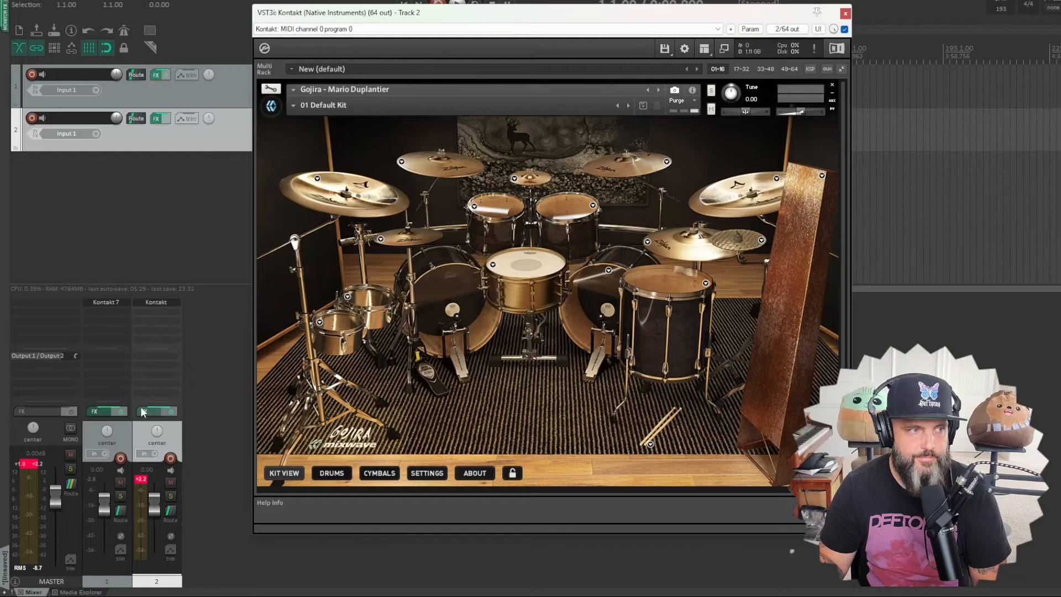
Step: From the track's FX chain, build multichannel routing for Kontakt's outputs
left_click(160, 118)
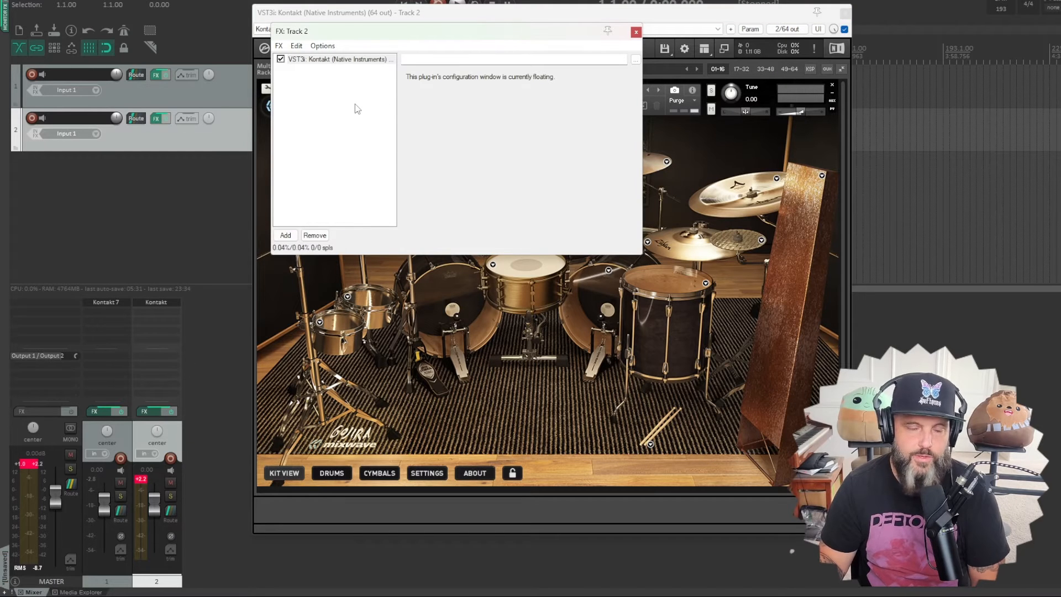
mouse_move(287, 74)
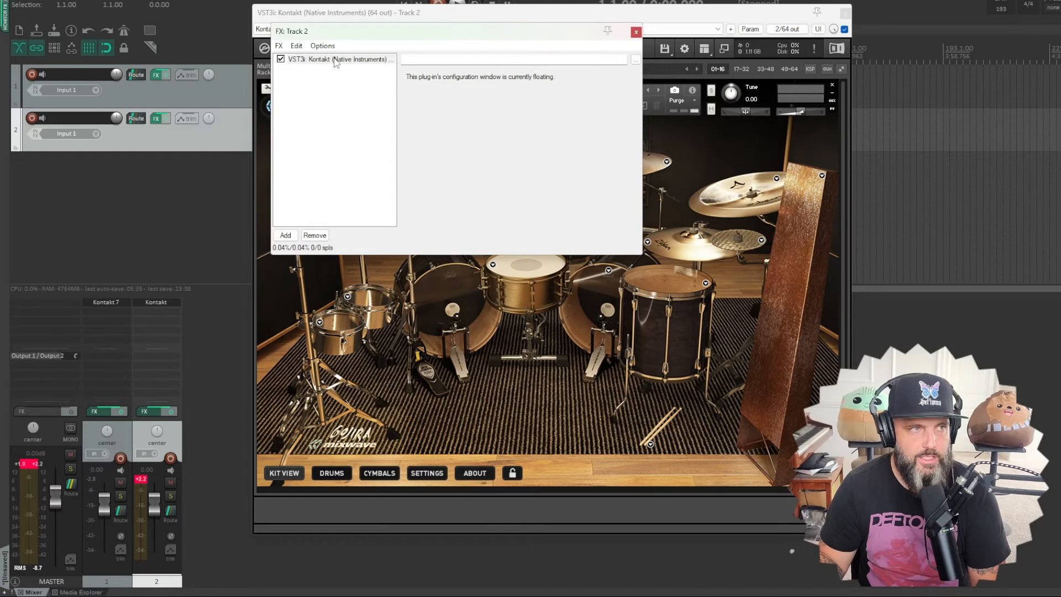
right_click(337, 60)
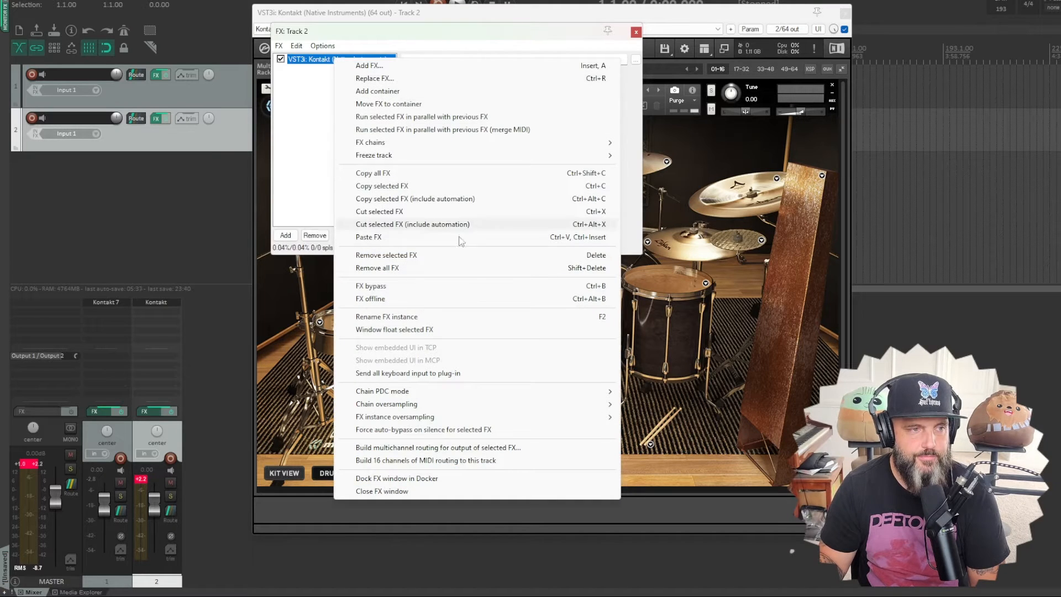
mouse_move(414, 464)
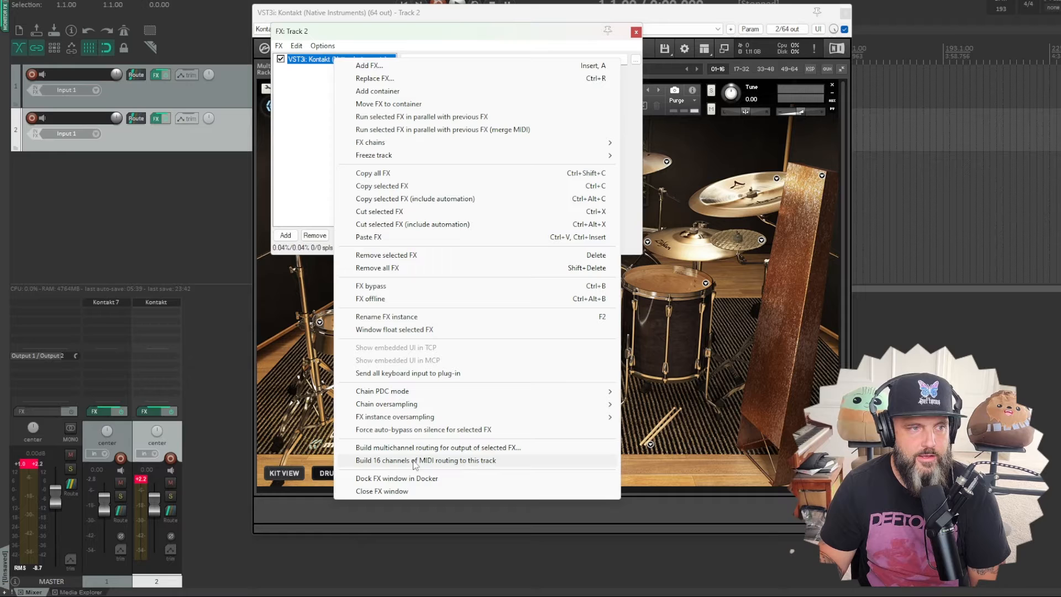
mouse_move(406, 447)
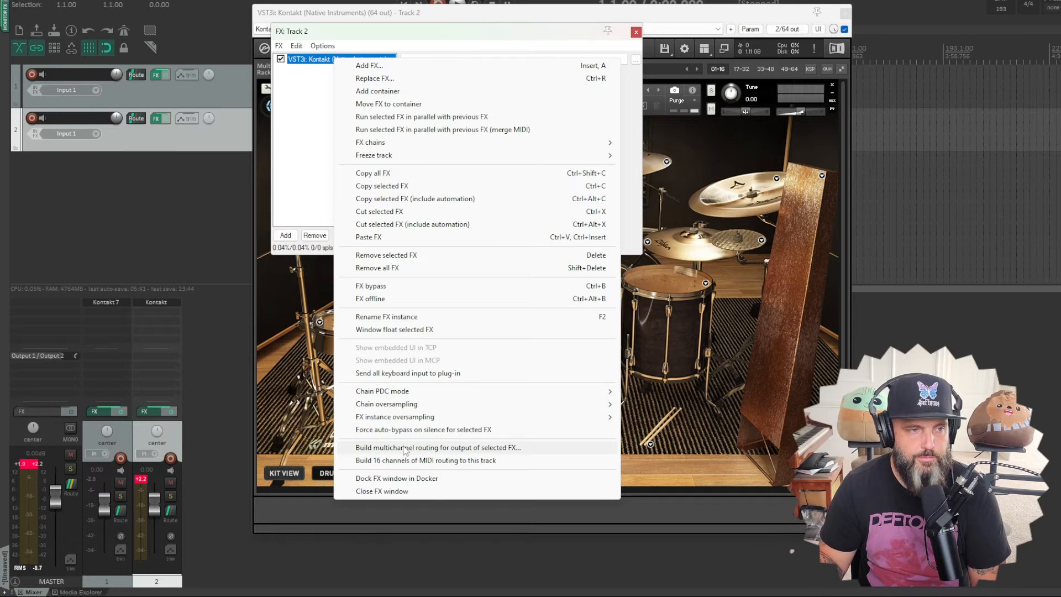
mouse_move(475, 455)
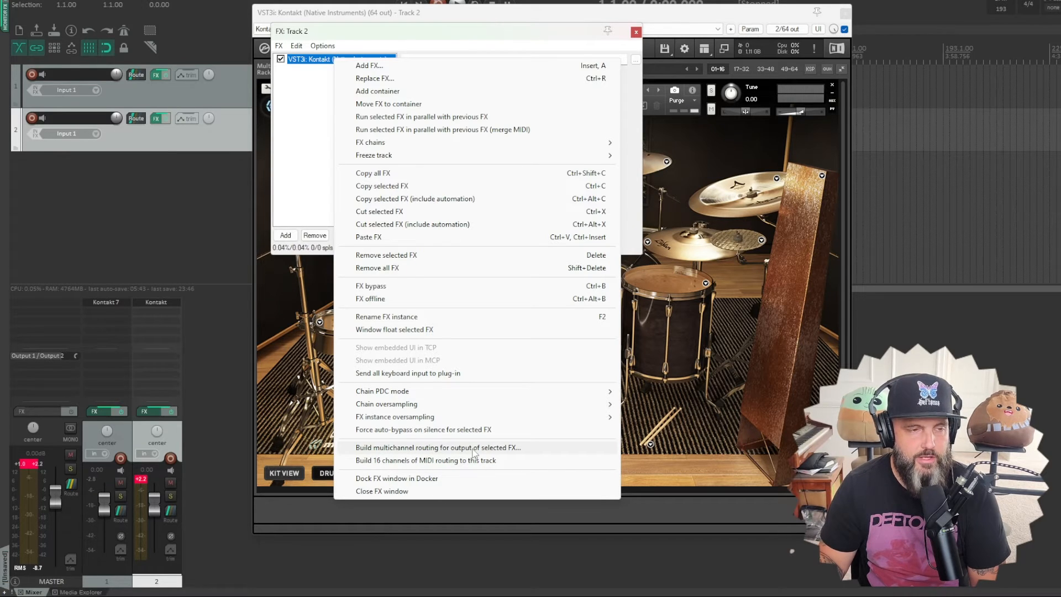
left_click(437, 447)
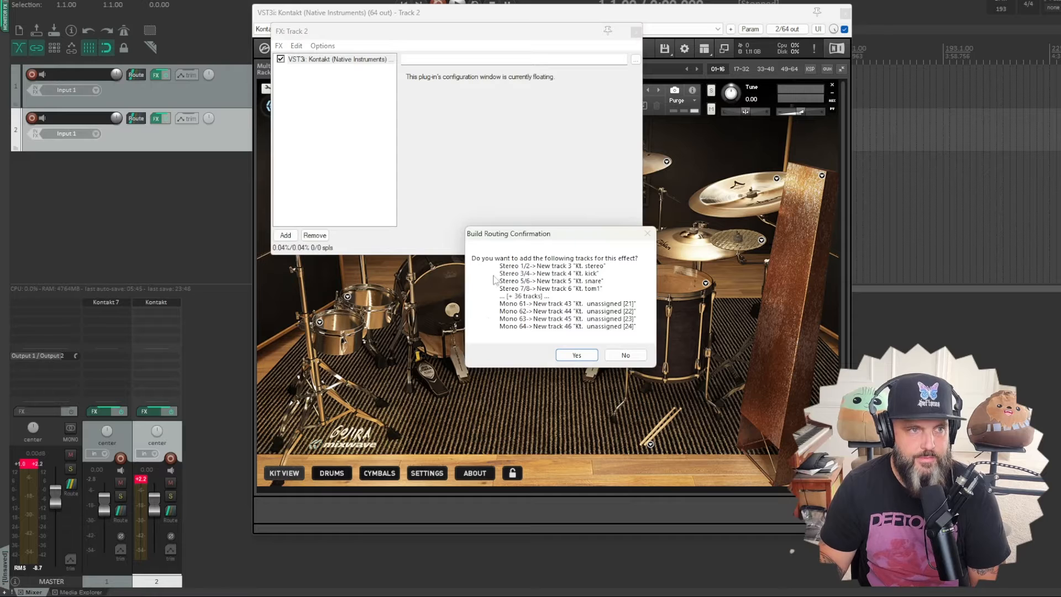
mouse_move(578, 266)
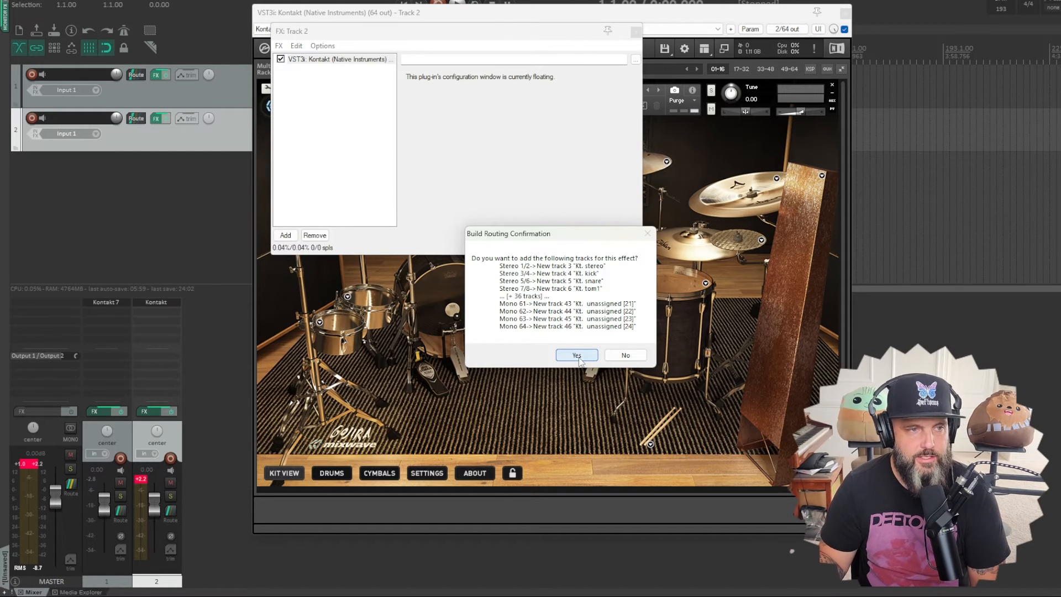
Step: Build the Kontakt output tracks, then delete the 28 unused Kt. st. and unassigned tracks
left_click(575, 354)
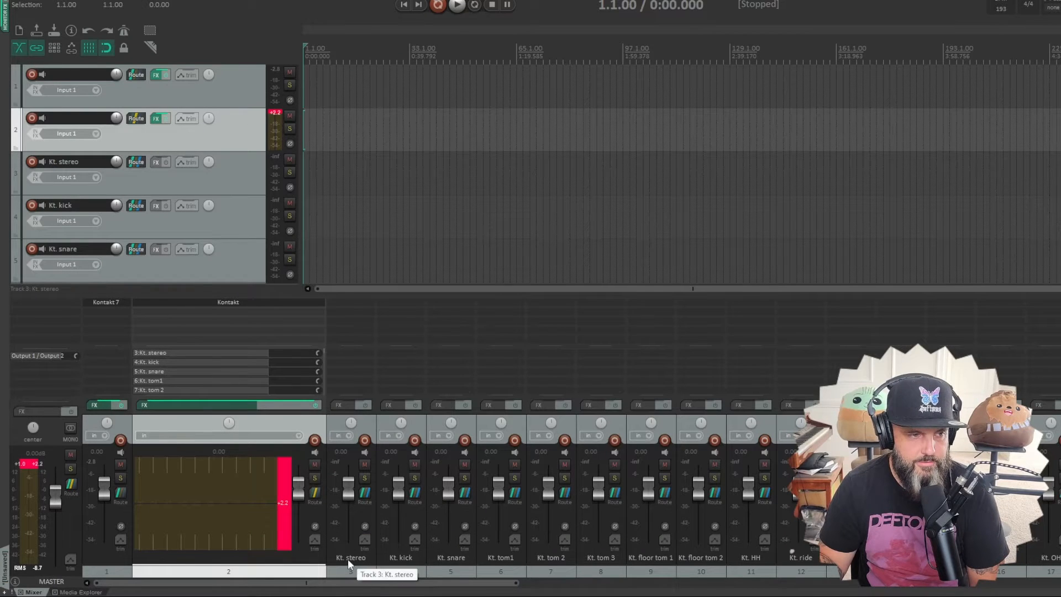
mouse_move(622, 558)
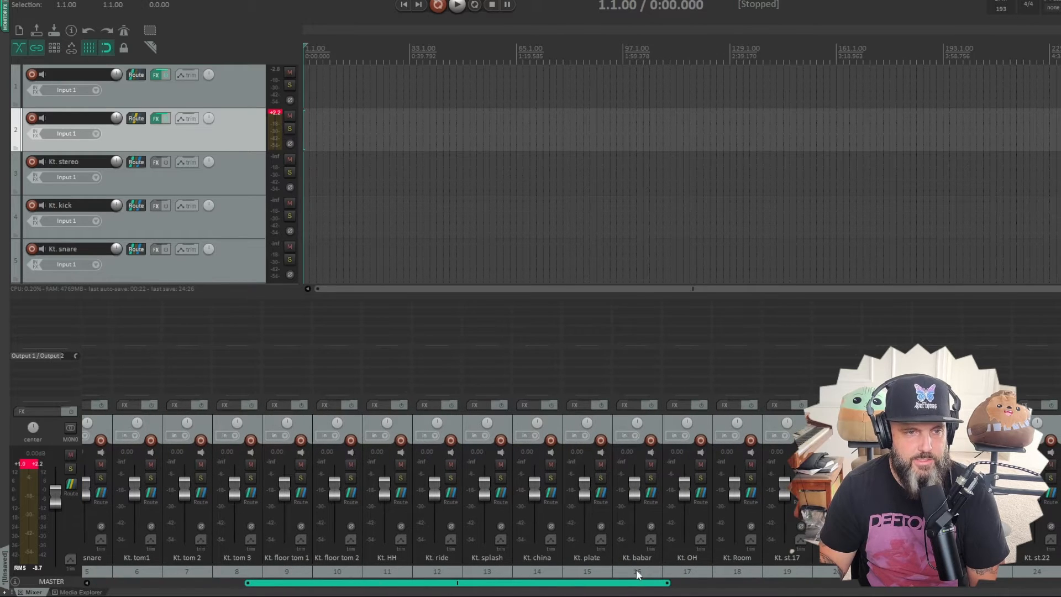
scroll("right", 3)
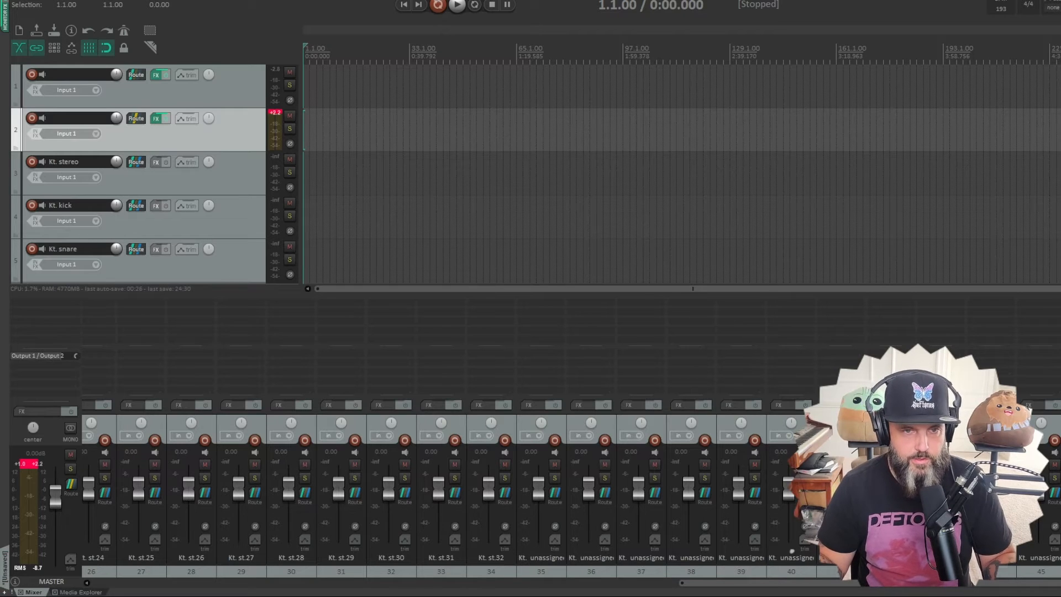
scroll("down", 3)
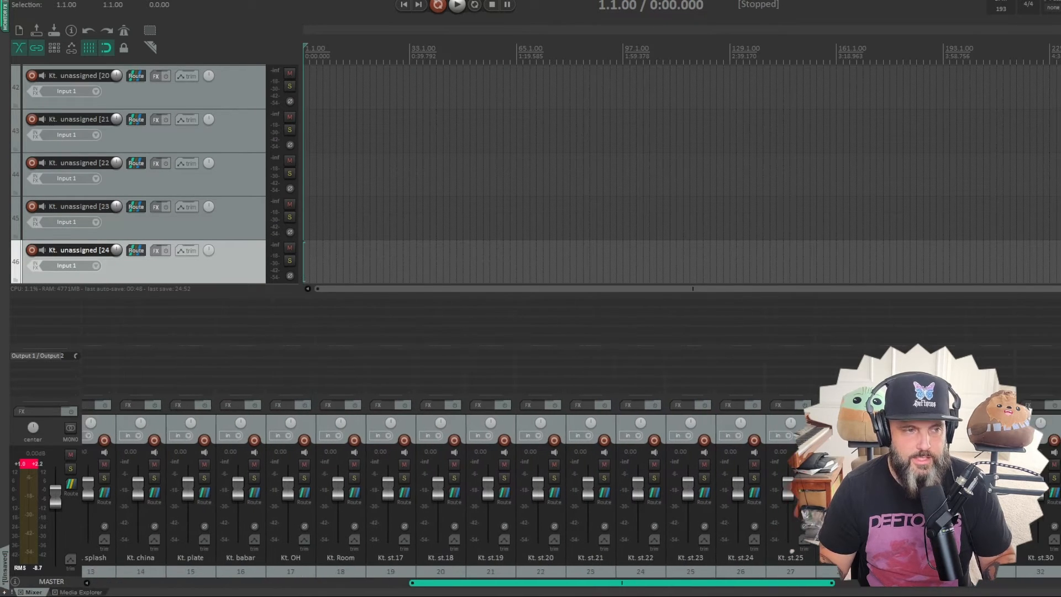
scroll("left", 3)
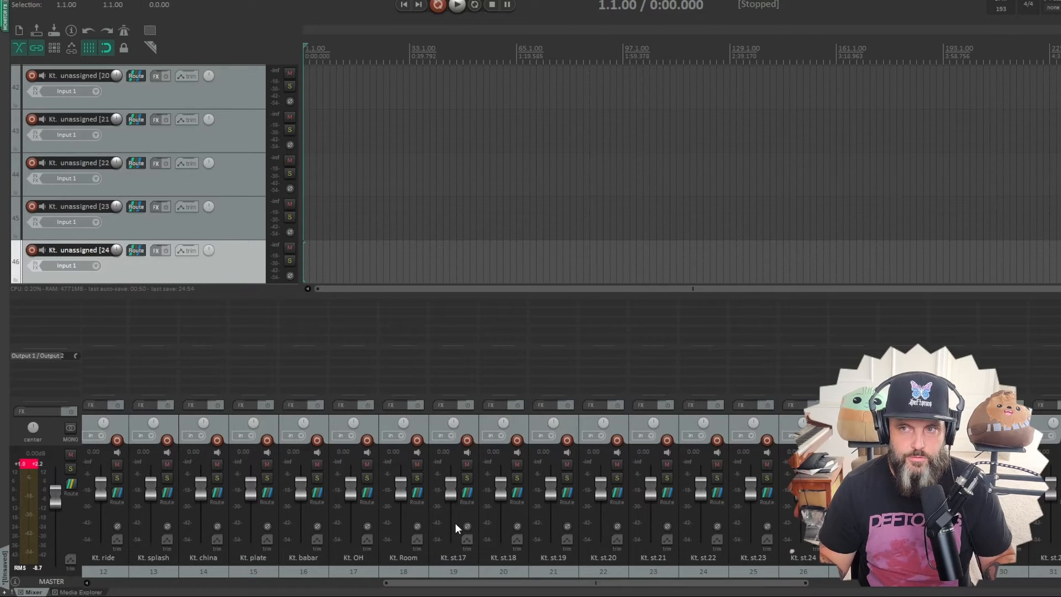
mouse_move(462, 558)
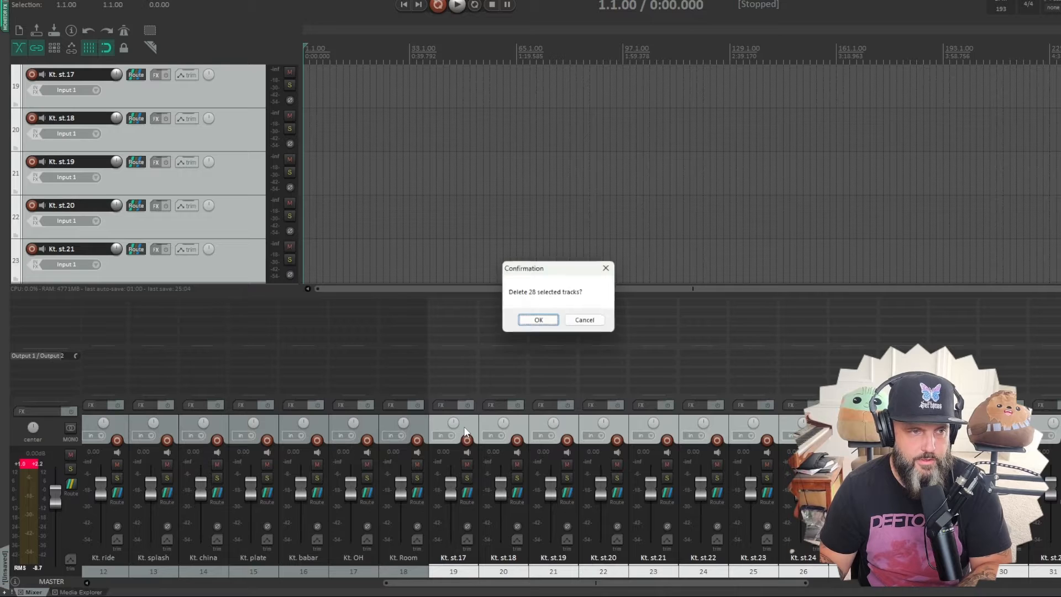
left_click(537, 320)
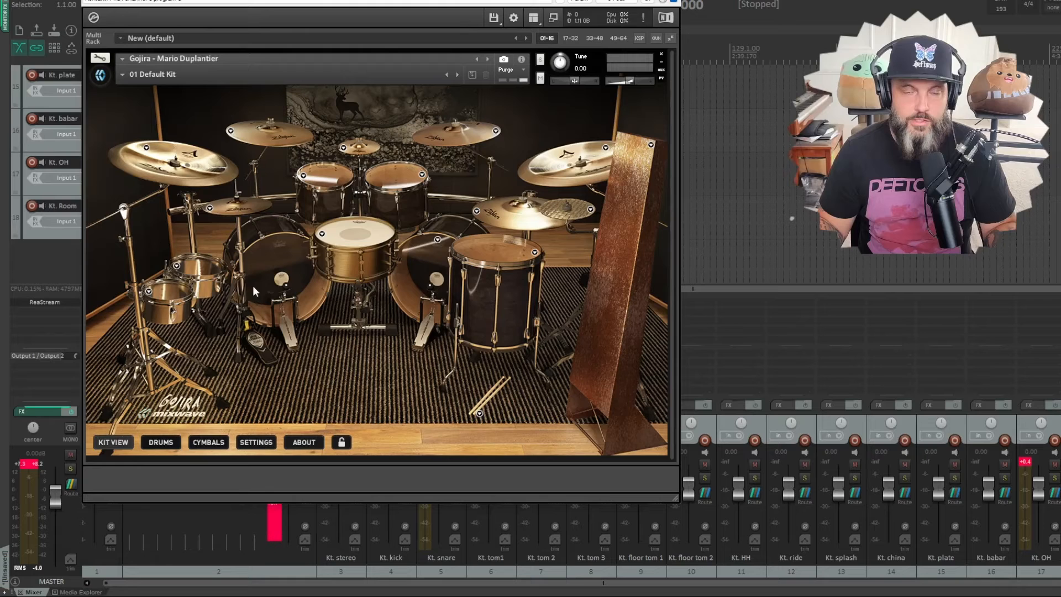
mouse_move(357, 242)
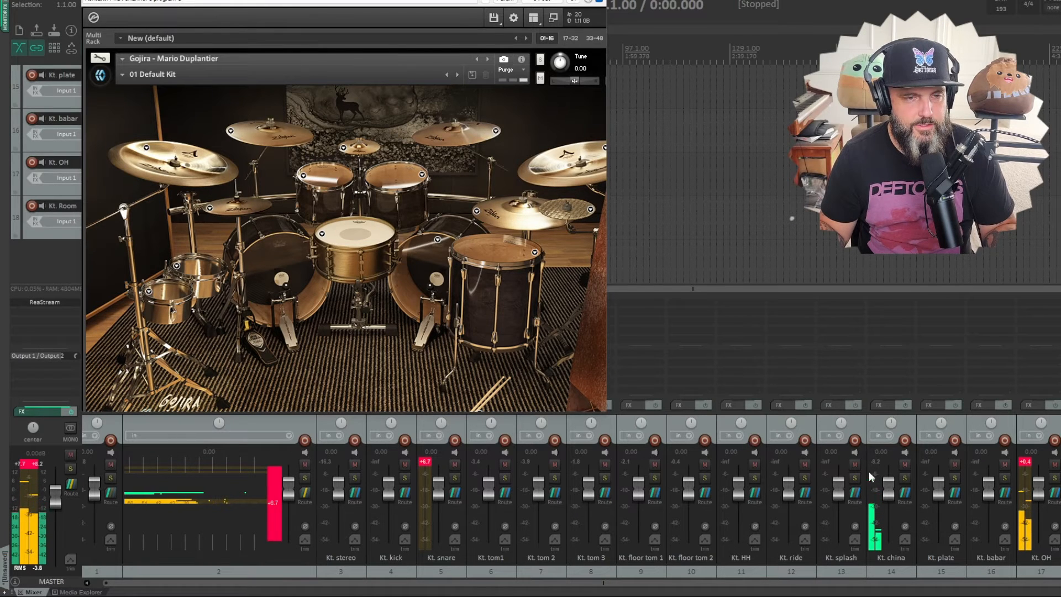
mouse_move(878, 498)
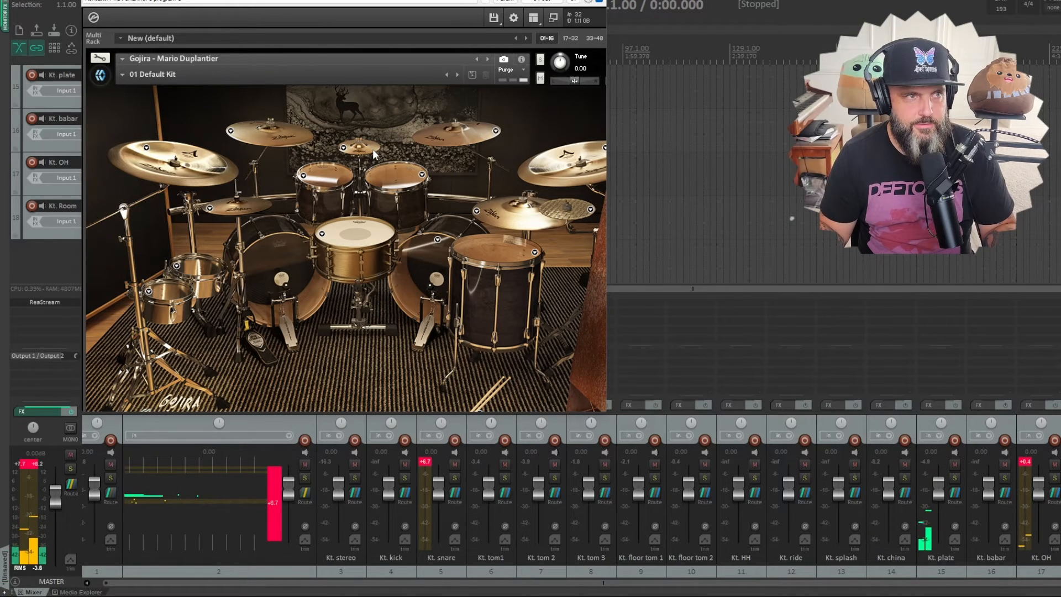
mouse_move(282, 134)
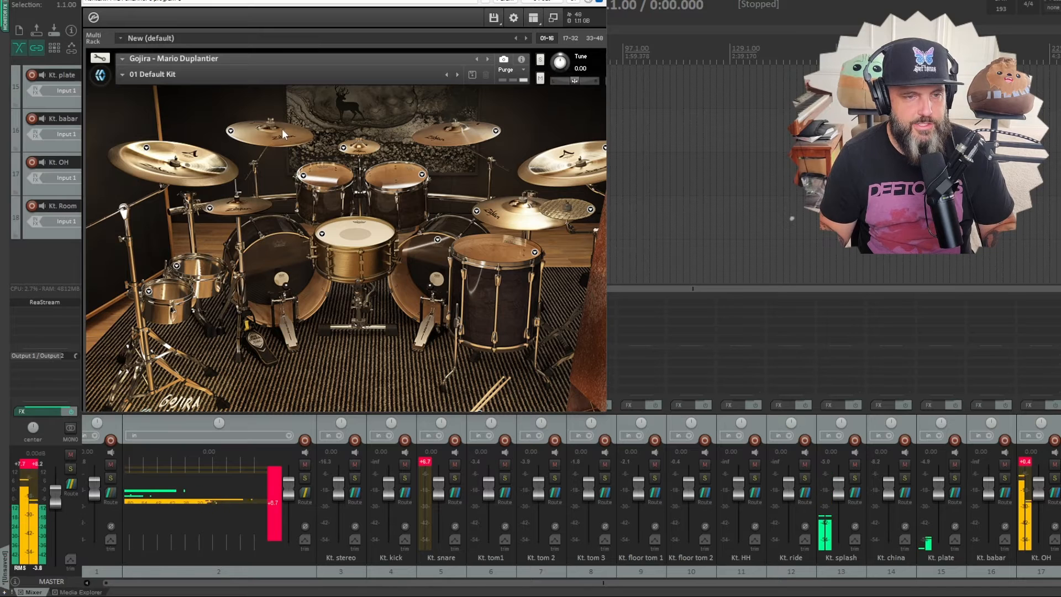
mouse_move(461, 144)
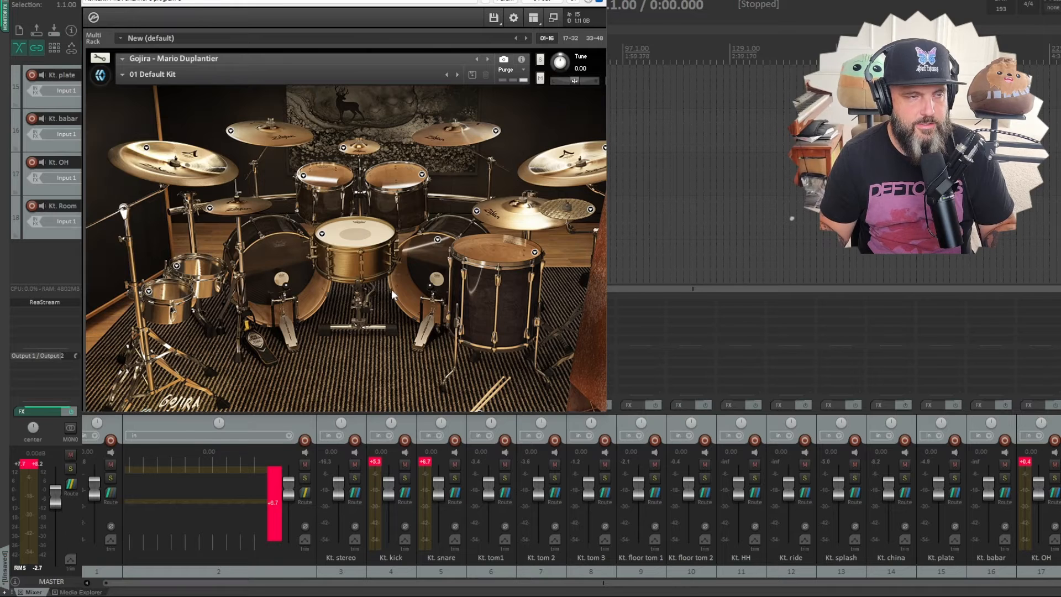
Step: Open Kontakt's Drums mixer page showing the kit's output assignments
left_click(161, 442)
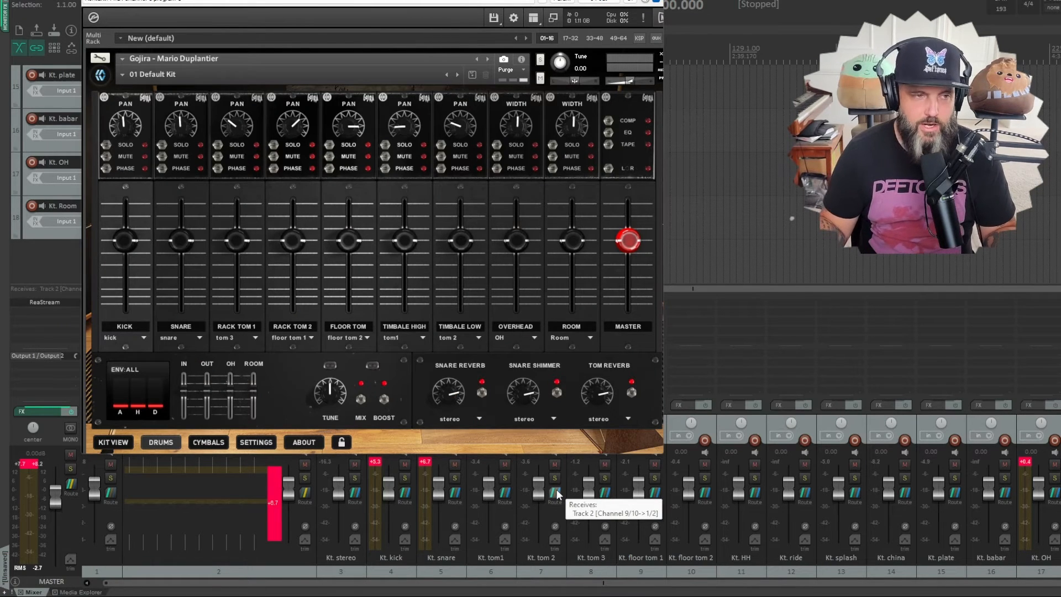
mouse_move(455, 317)
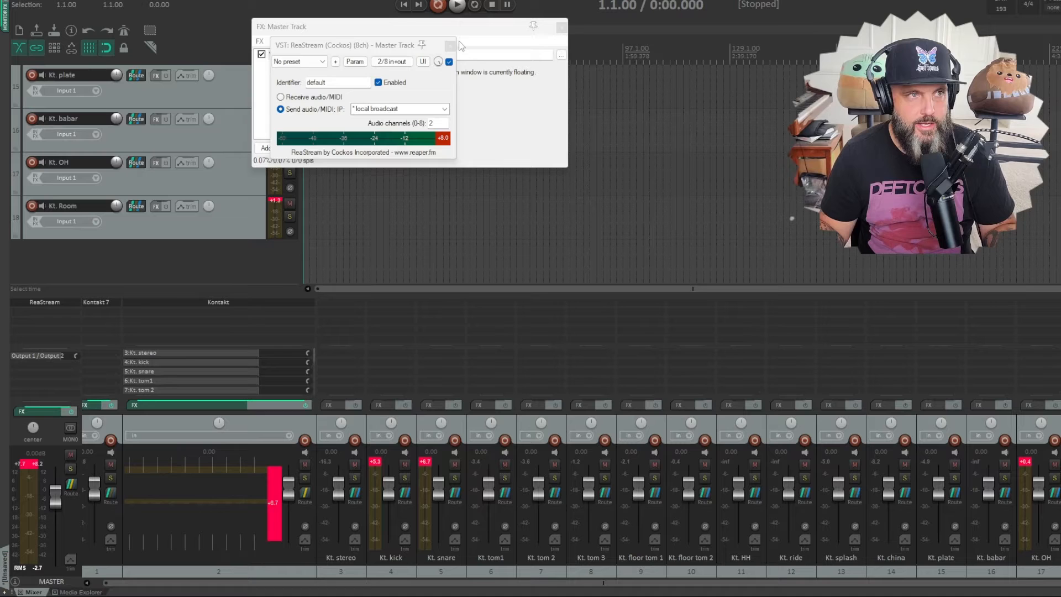
Step: Close the master track's ReaStream window and insert a new empty track after Kt. Room
left_click(562, 27)
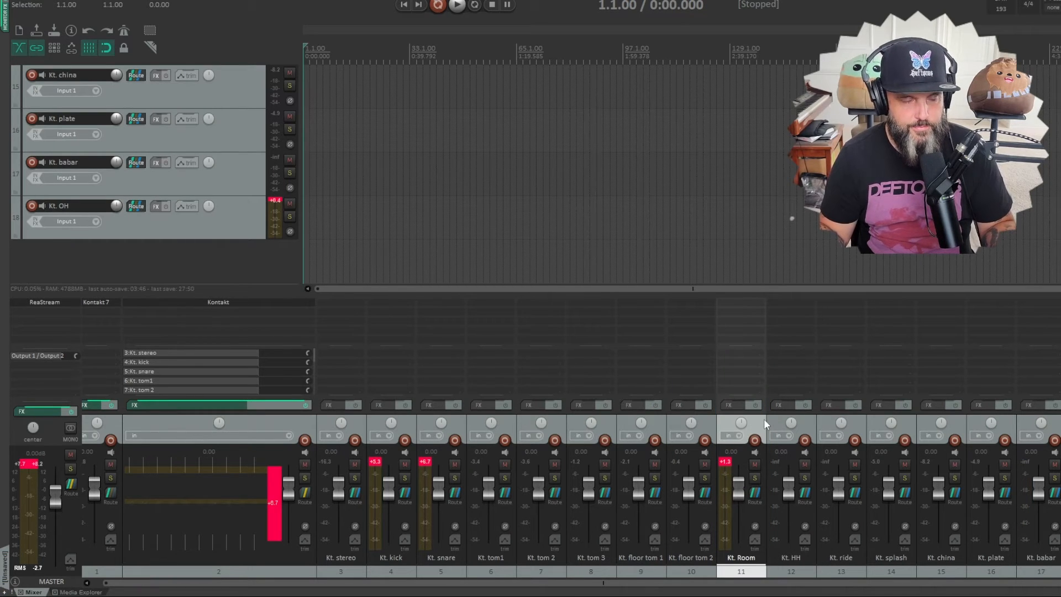
right_click(764, 422)
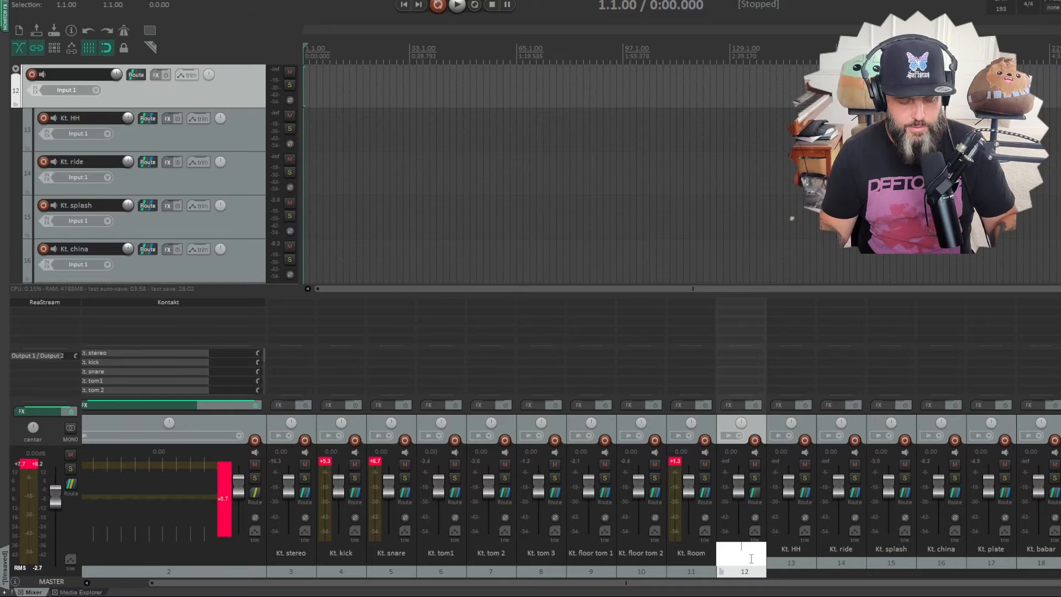
Step: Name track 12 'brass' and set the Kt. drum tracks to custom red
type("breaa")
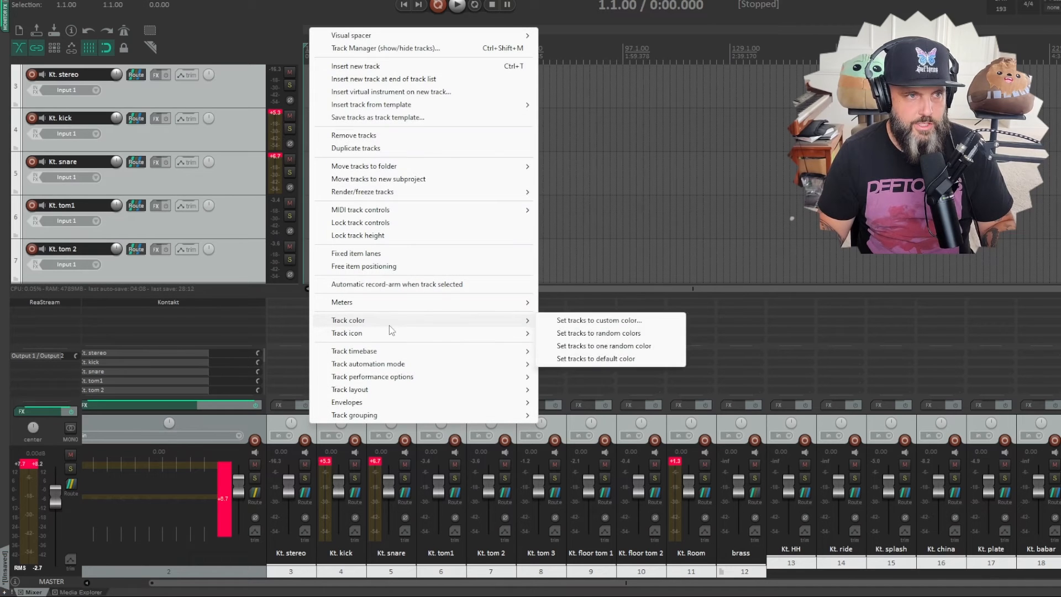
left_click(597, 320)
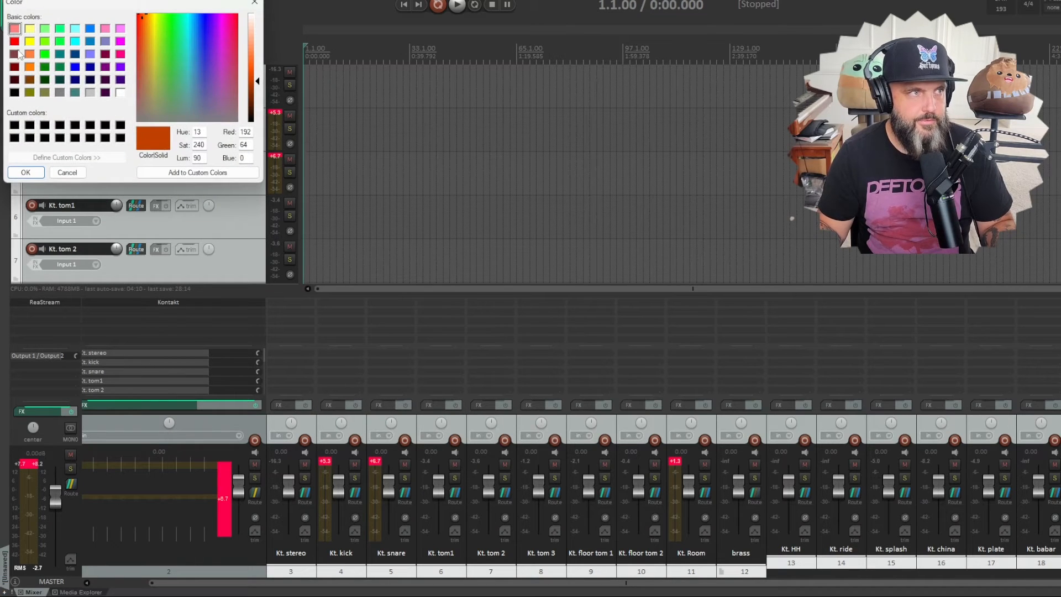
left_click(14, 40)
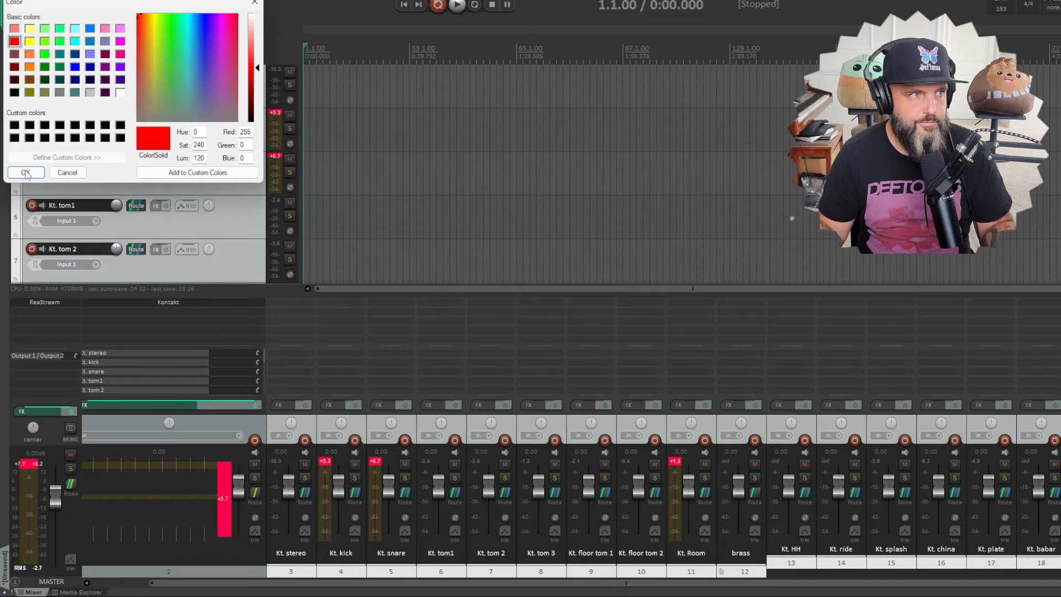
left_click(24, 173)
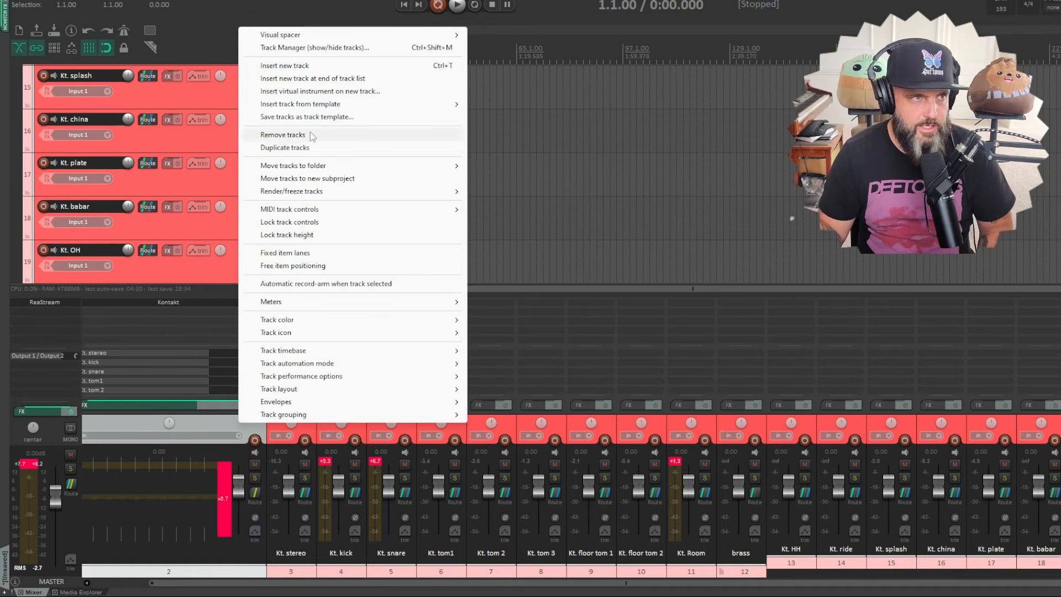
mouse_move(305, 117)
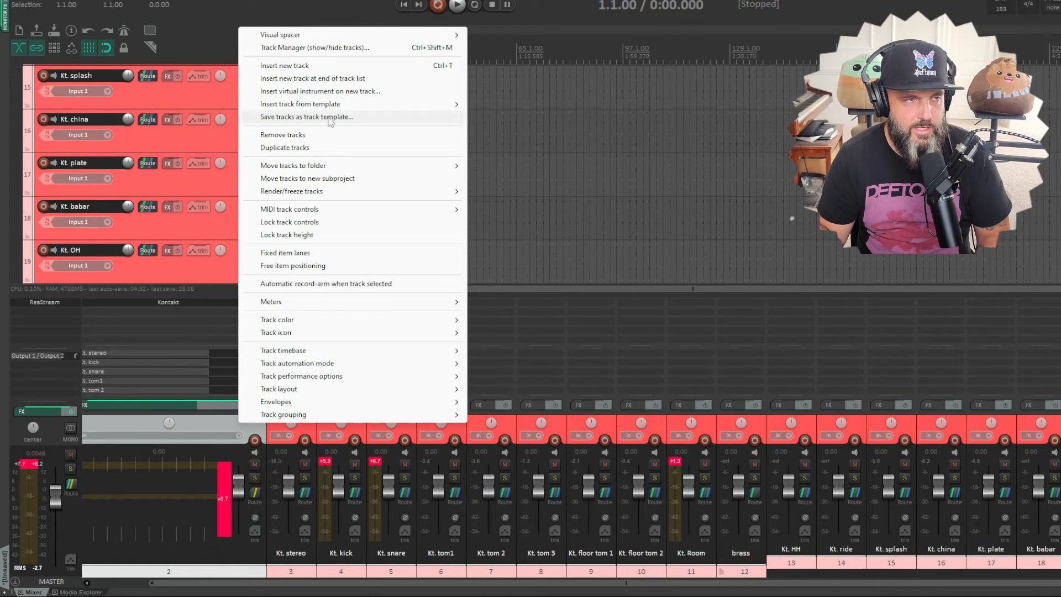
Step: Start saving the selected red drum tracks as a track template and focus the file name
left_click(305, 117)
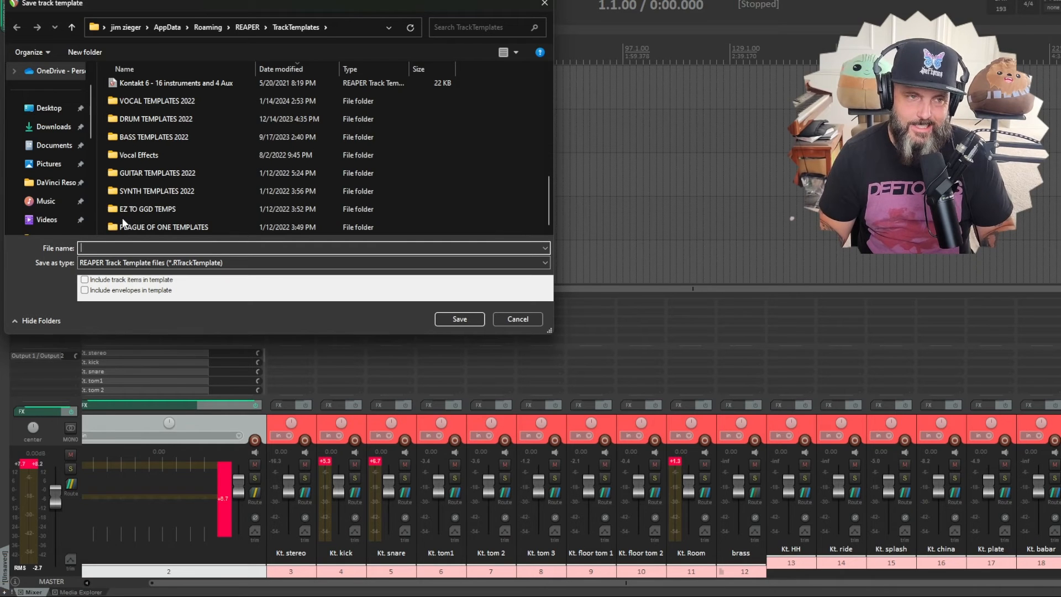
left_click(517, 318)
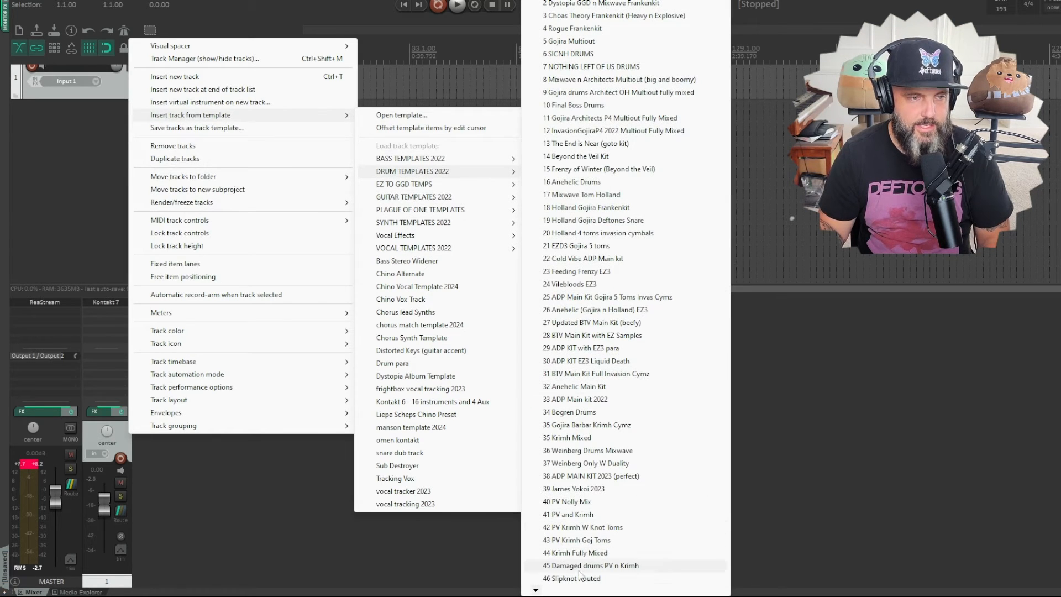
Step: Insert the 52 MANGINI MIXED 4 METAL template from DRUM TEMPLATES 2022
scroll("down", 3)
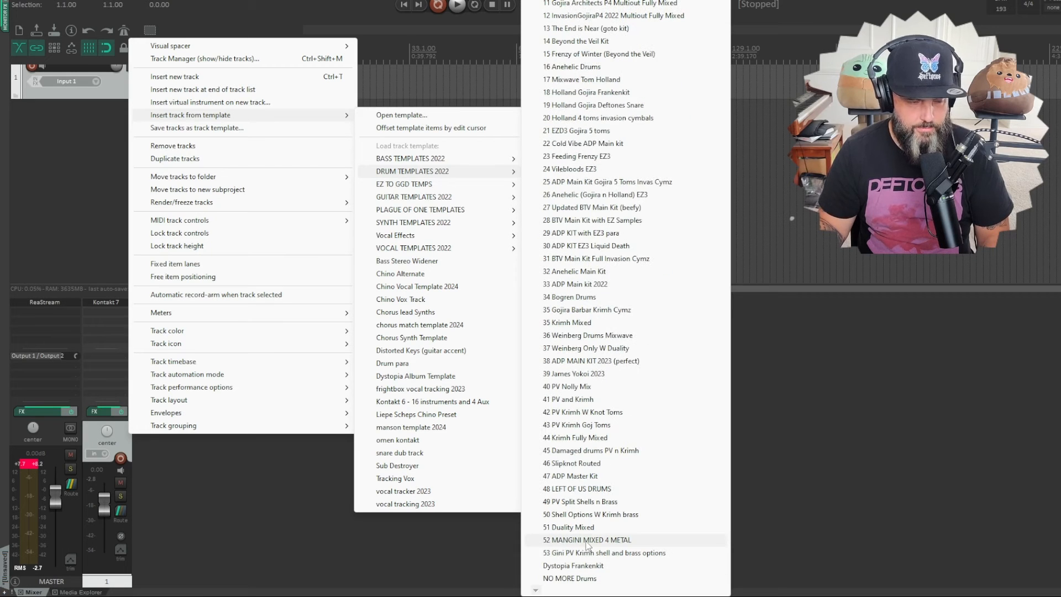
left_click(588, 540)
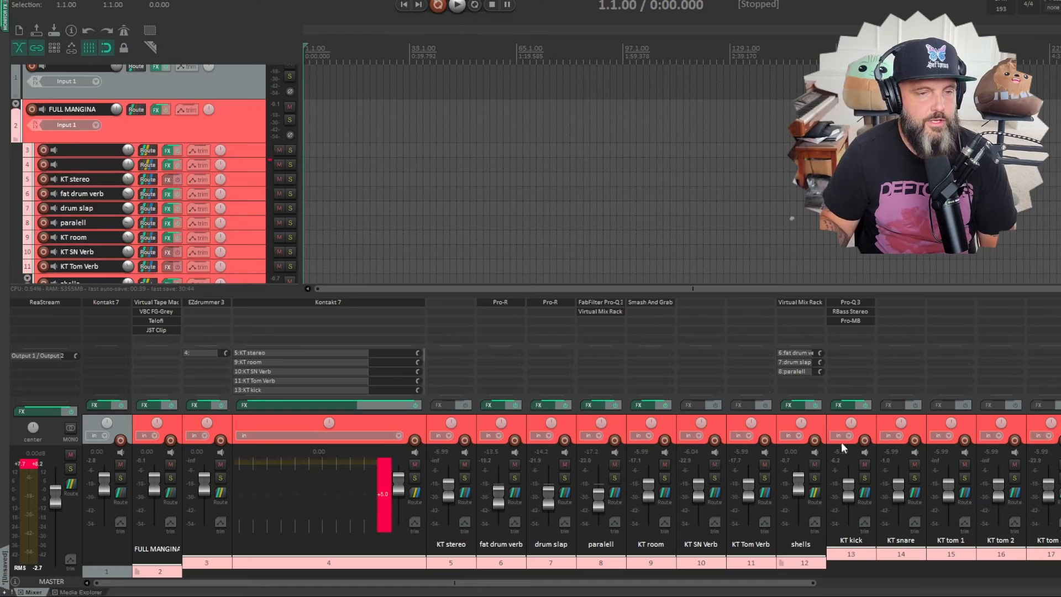
mouse_move(210, 372)
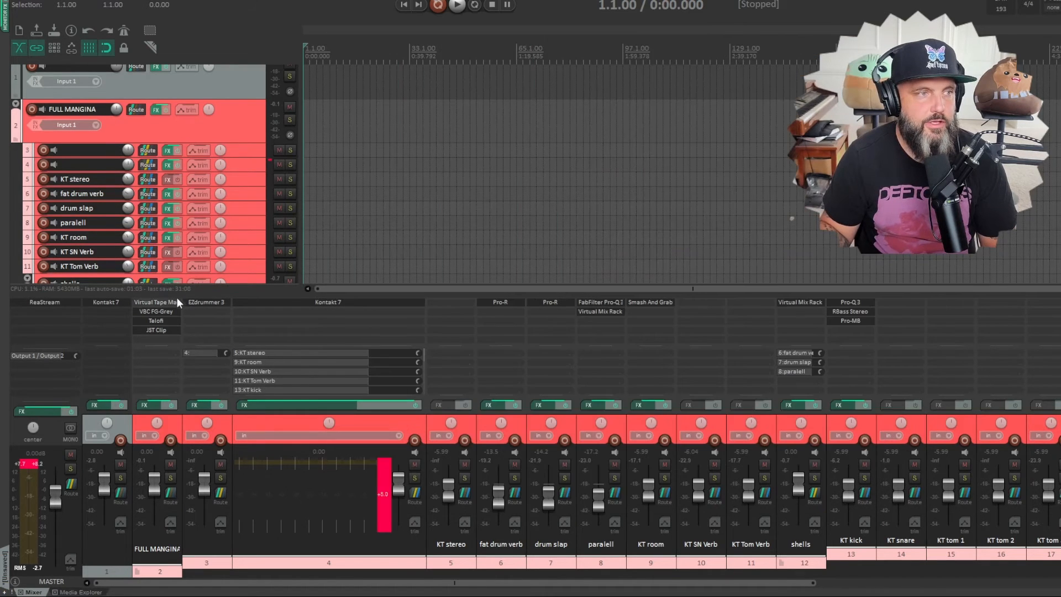
mouse_move(206, 301)
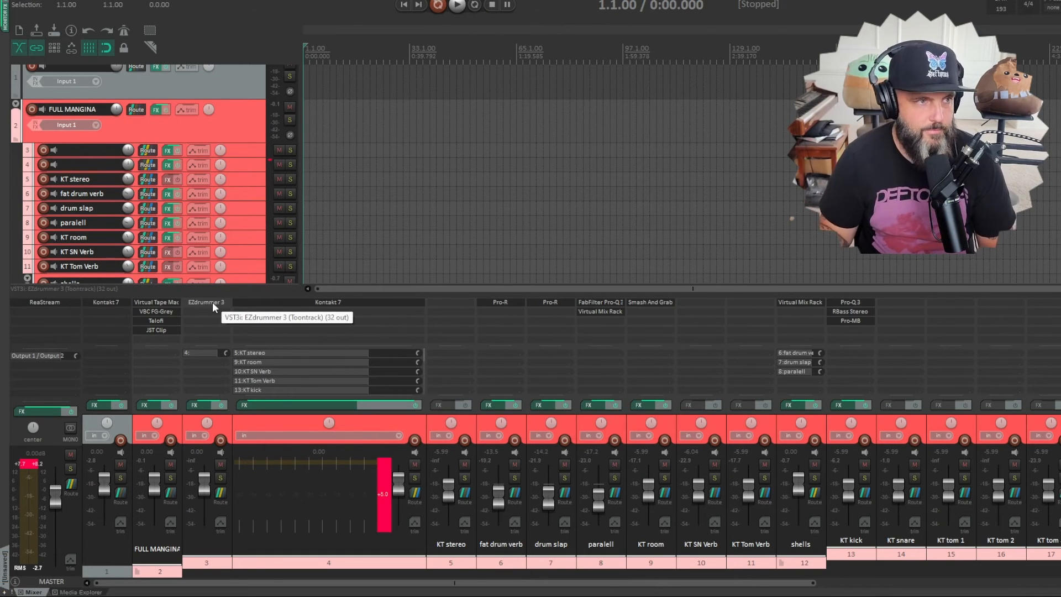
double_click(205, 302)
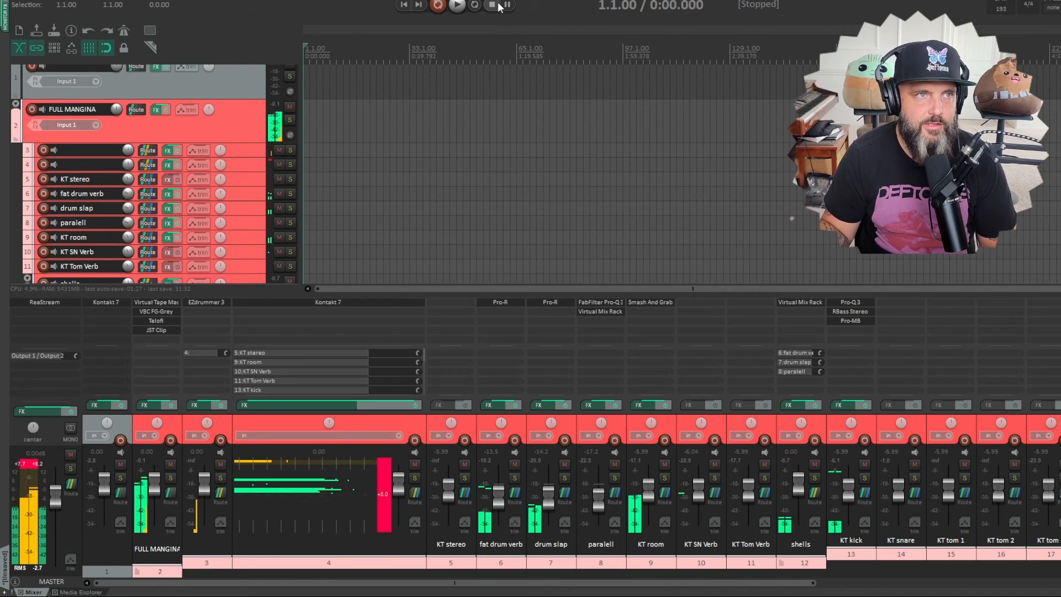
mouse_move(257, 343)
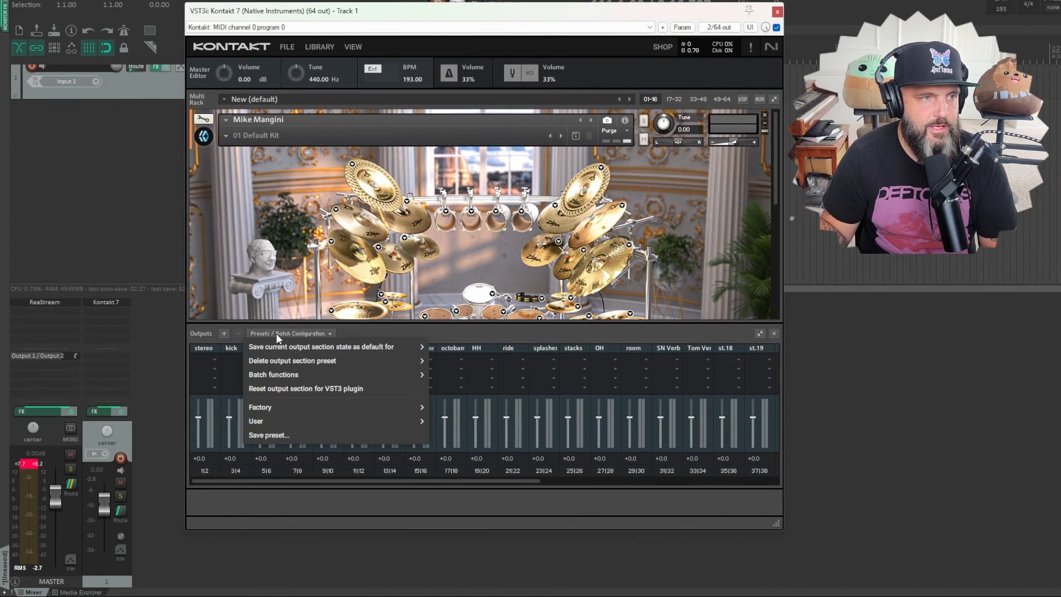
mouse_move(331, 346)
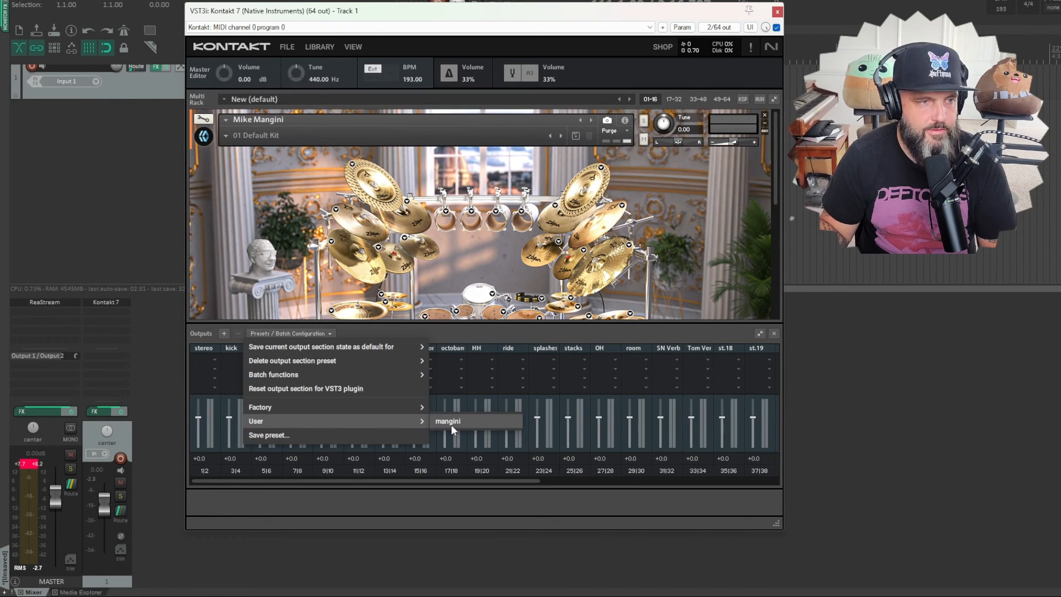
mouse_move(460, 423)
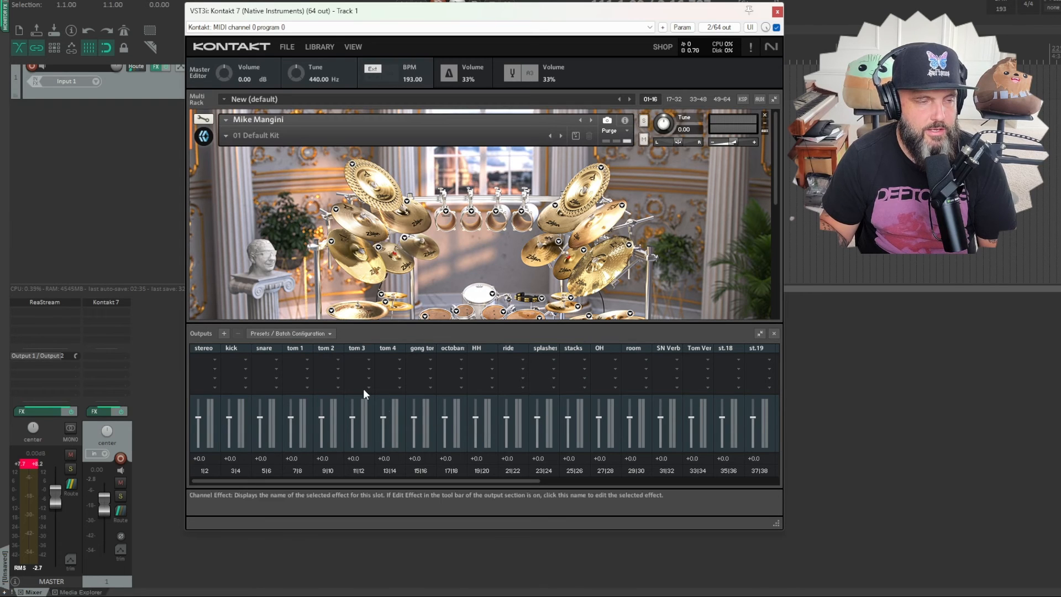
mouse_move(248, 361)
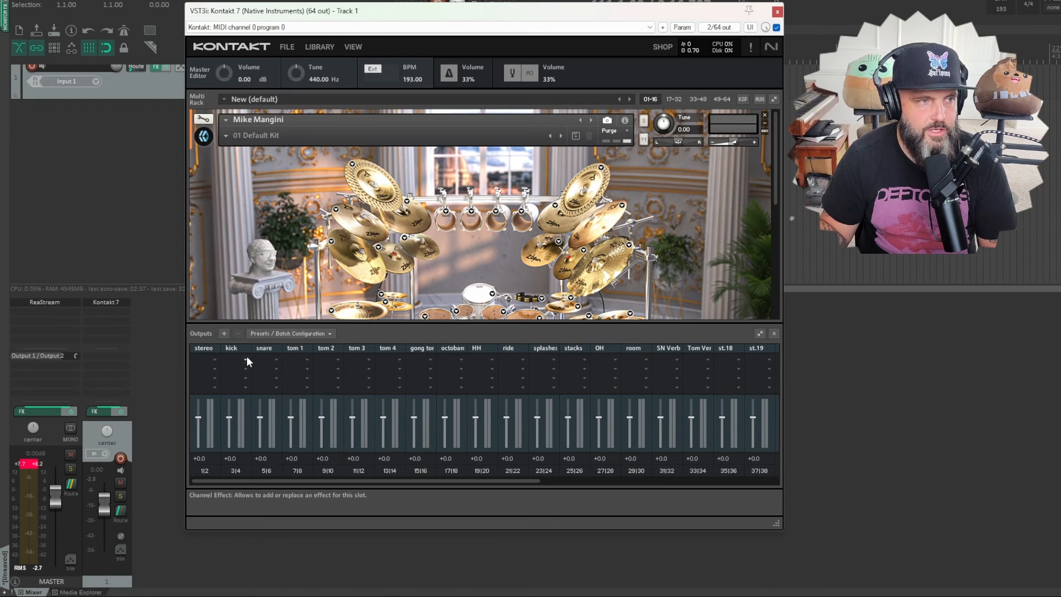
mouse_move(666, 352)
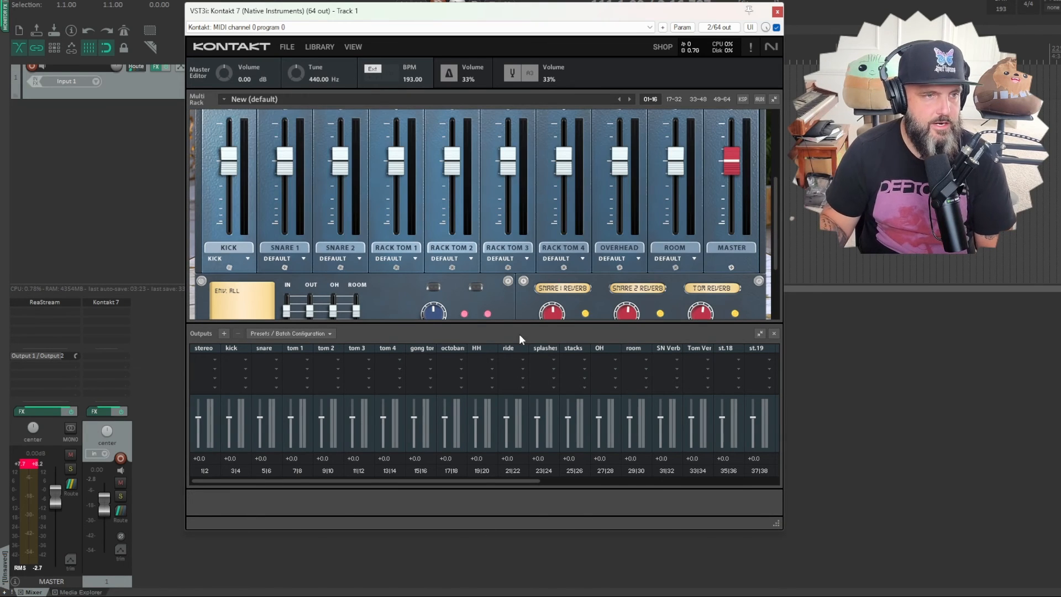
mouse_move(224, 333)
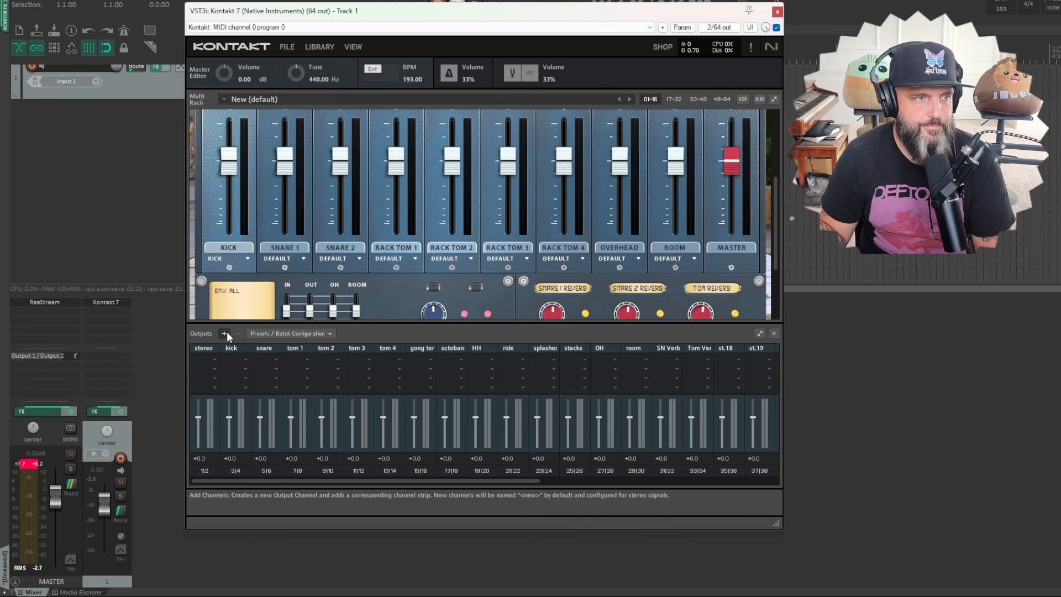
Step: Try adding a new output channel in Kontakt's Outputs panel, then cancel it
left_click(224, 332)
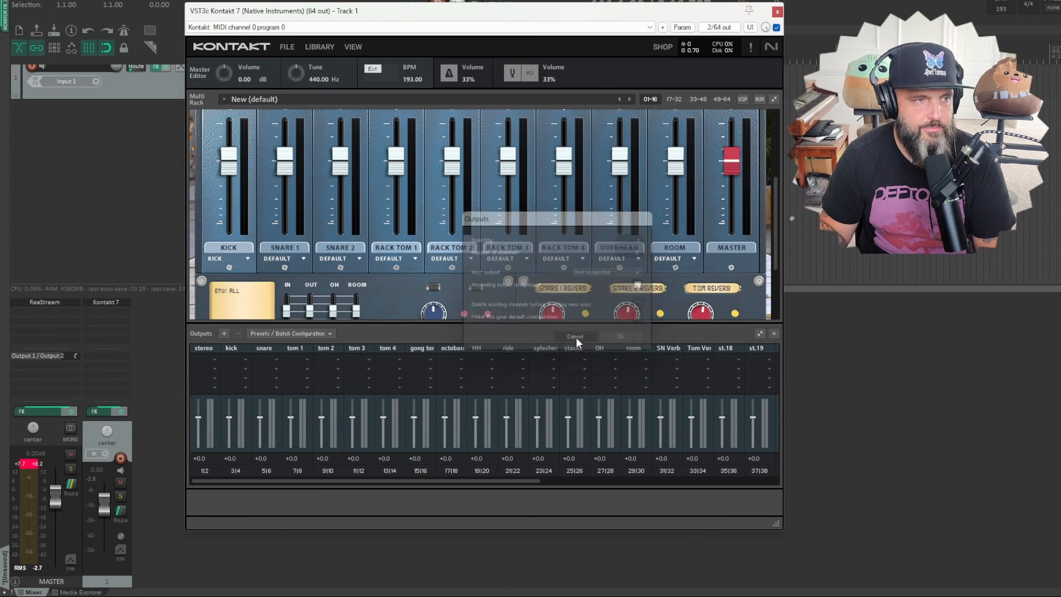
left_click(291, 333)
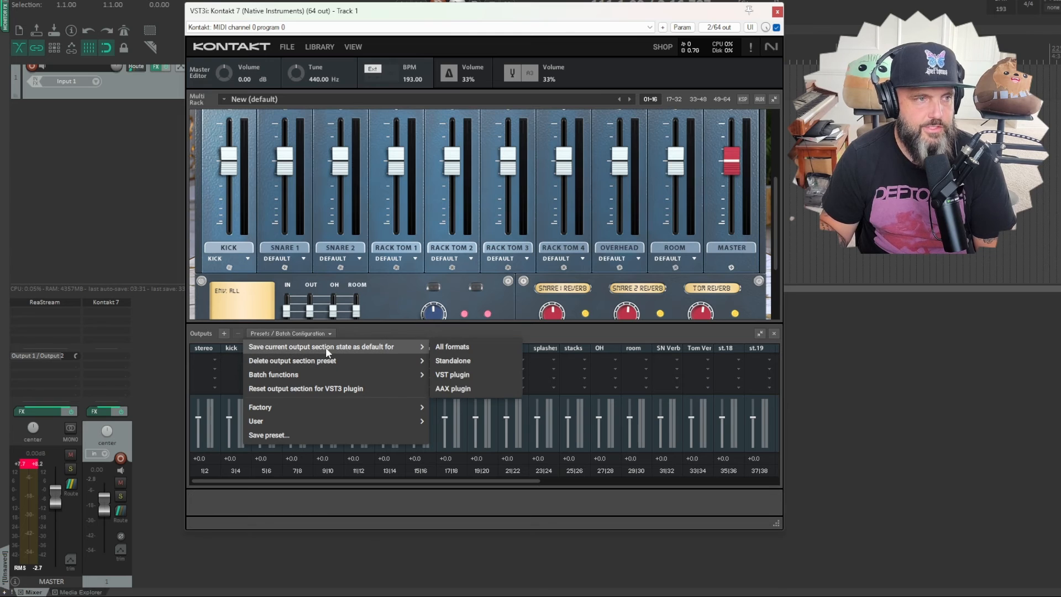
mouse_move(401, 353)
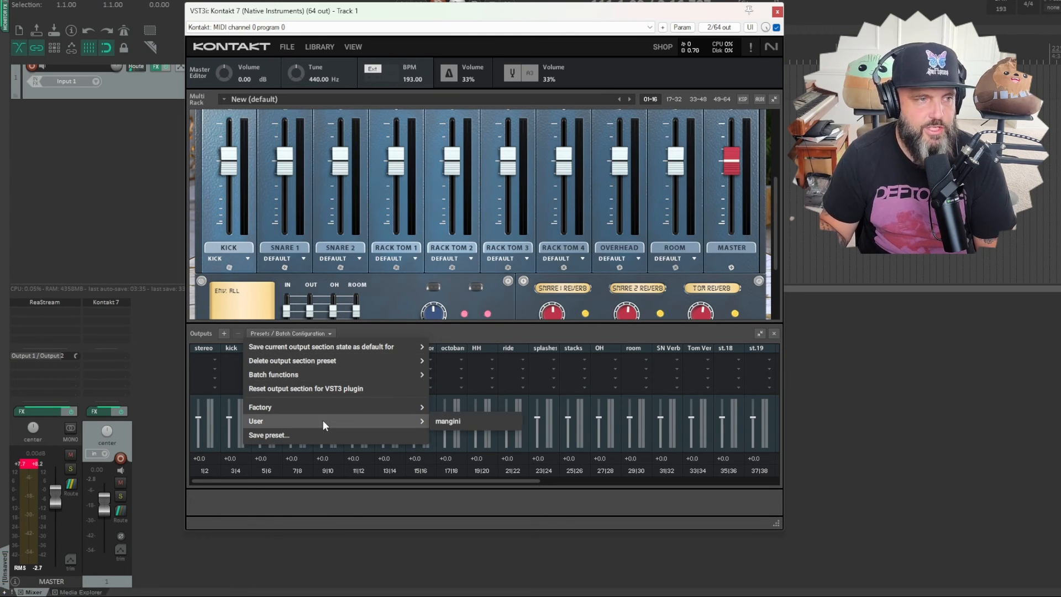
mouse_move(365, 419)
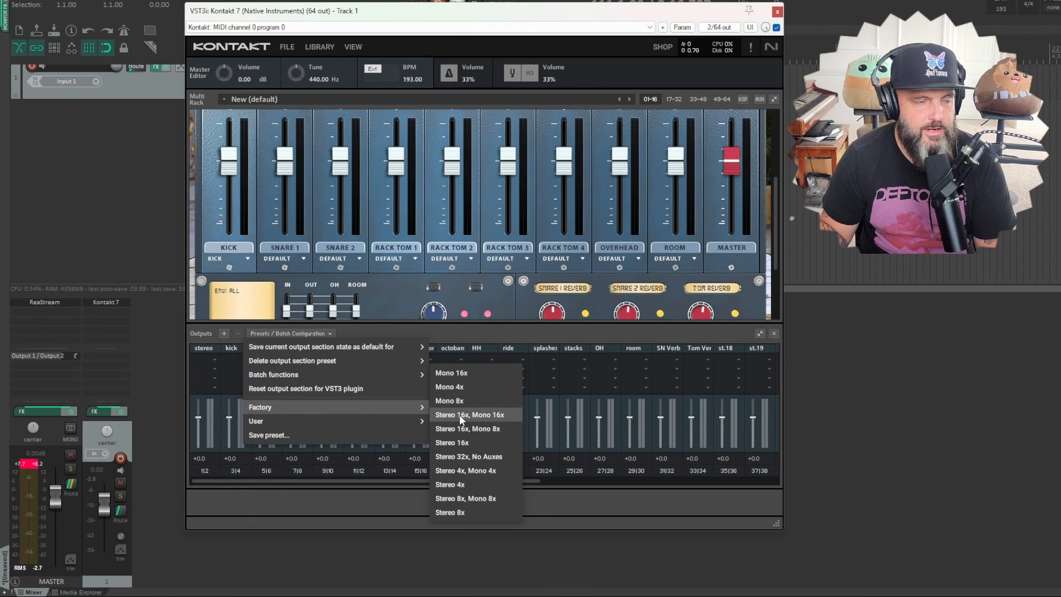
mouse_move(464, 456)
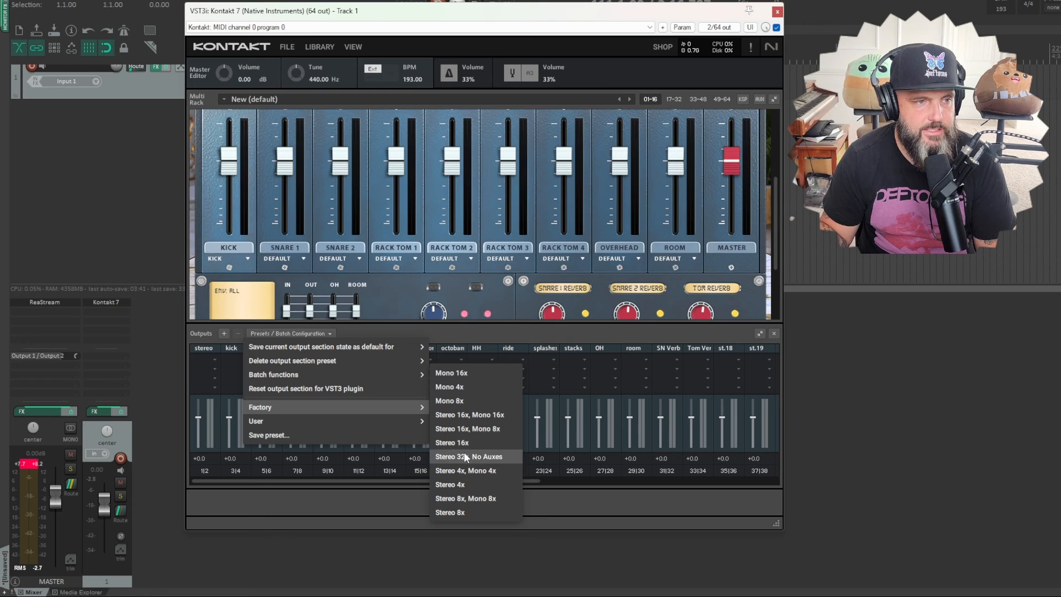
mouse_move(379, 444)
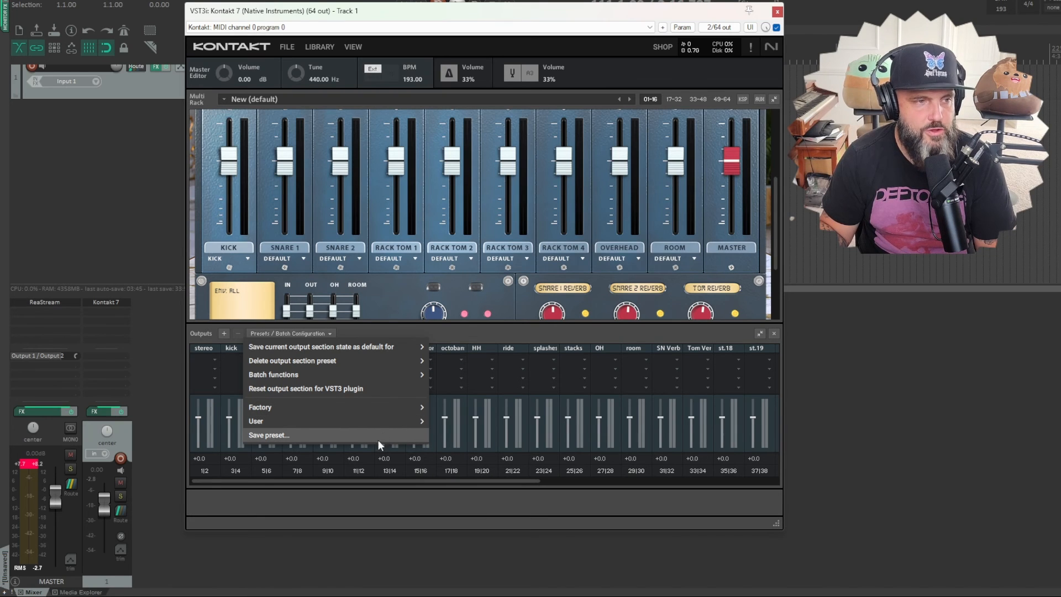
mouse_move(331, 346)
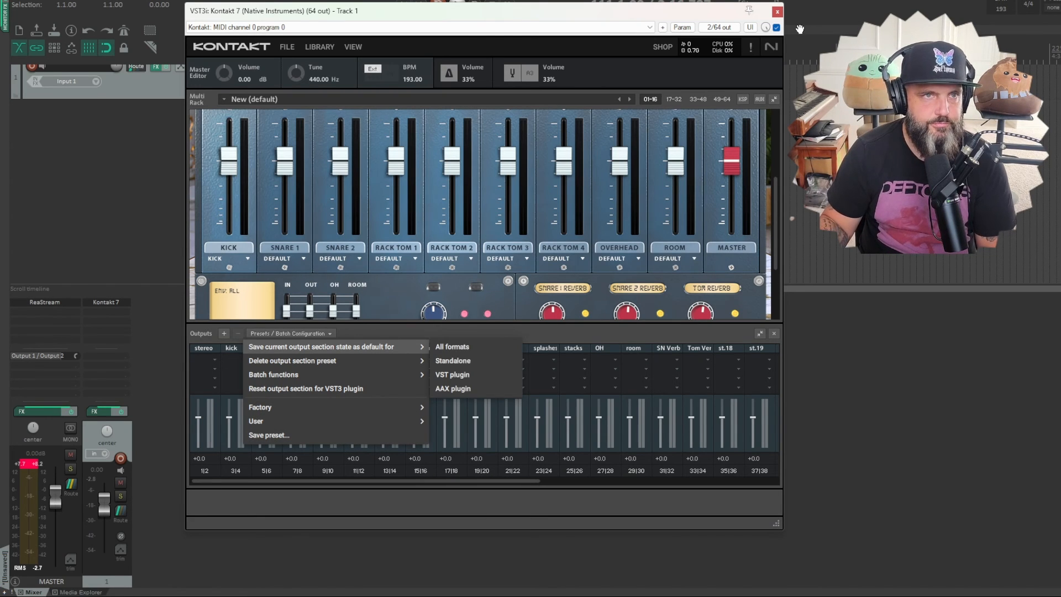
Step: Build multichannel routing for Kontakt's outputs, creating KT stereo, kick, snare and tom tracks
left_click(777, 11)
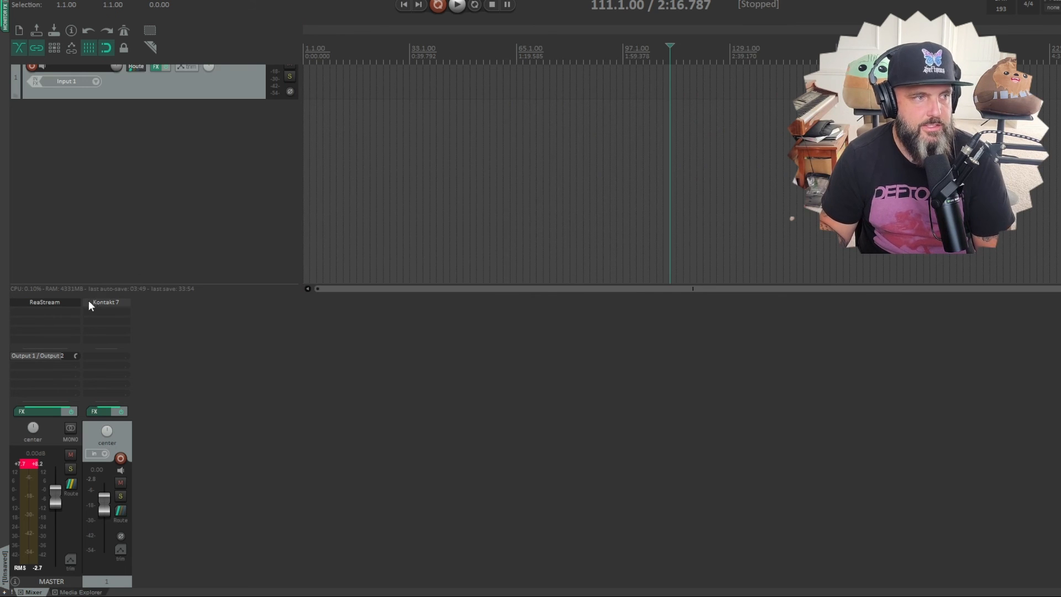
mouse_move(106, 403)
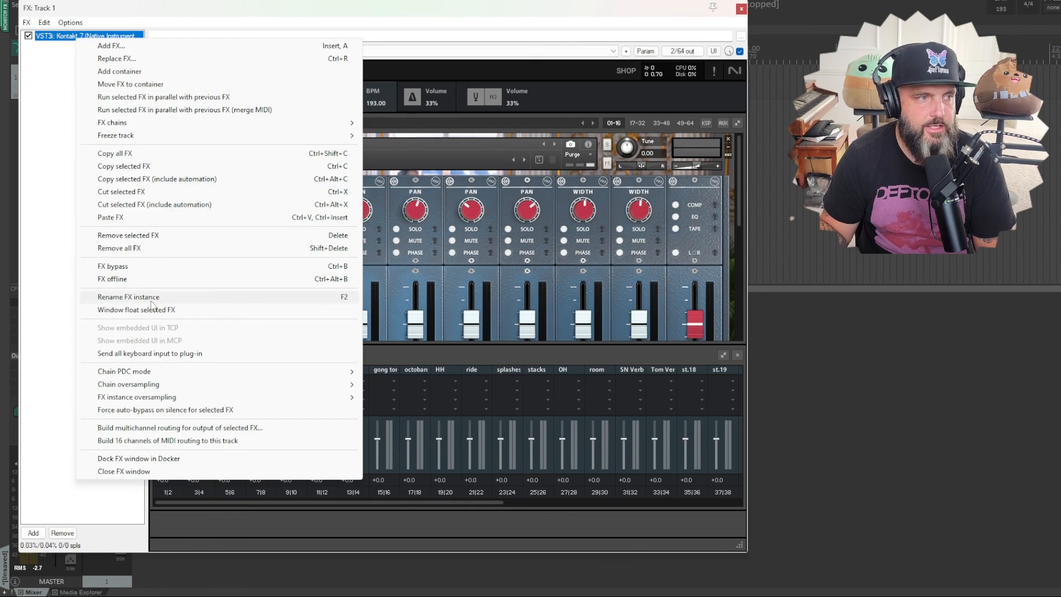
mouse_move(174, 427)
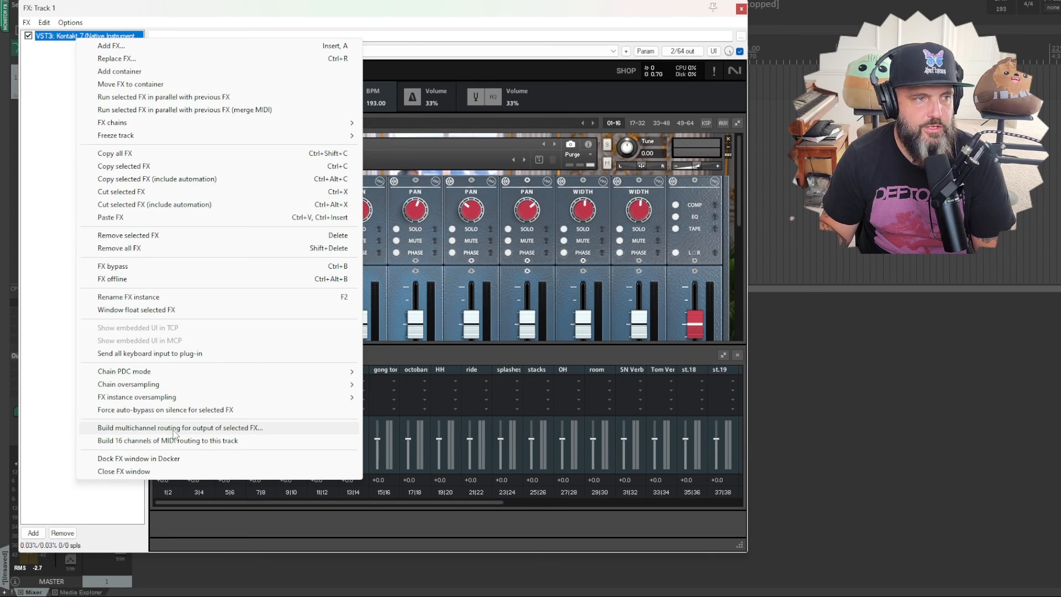
left_click(177, 427)
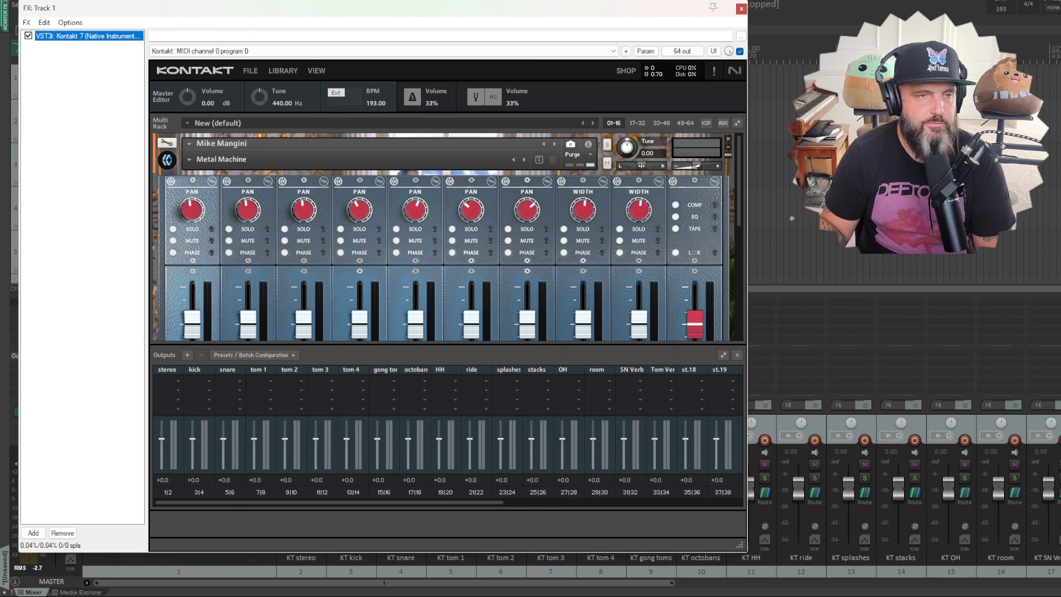
left_click(740, 8)
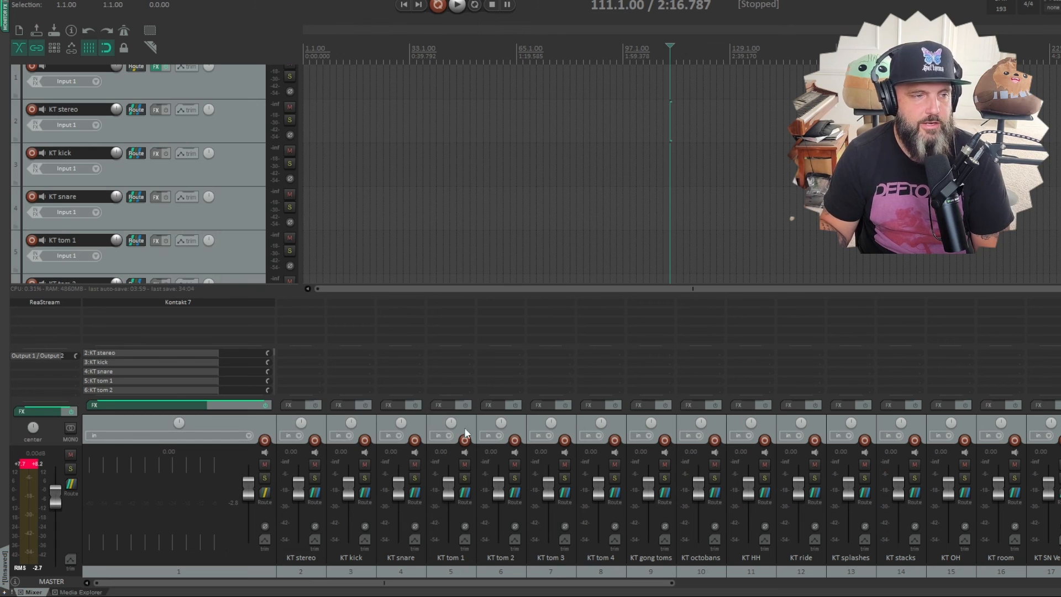
mouse_move(488, 342)
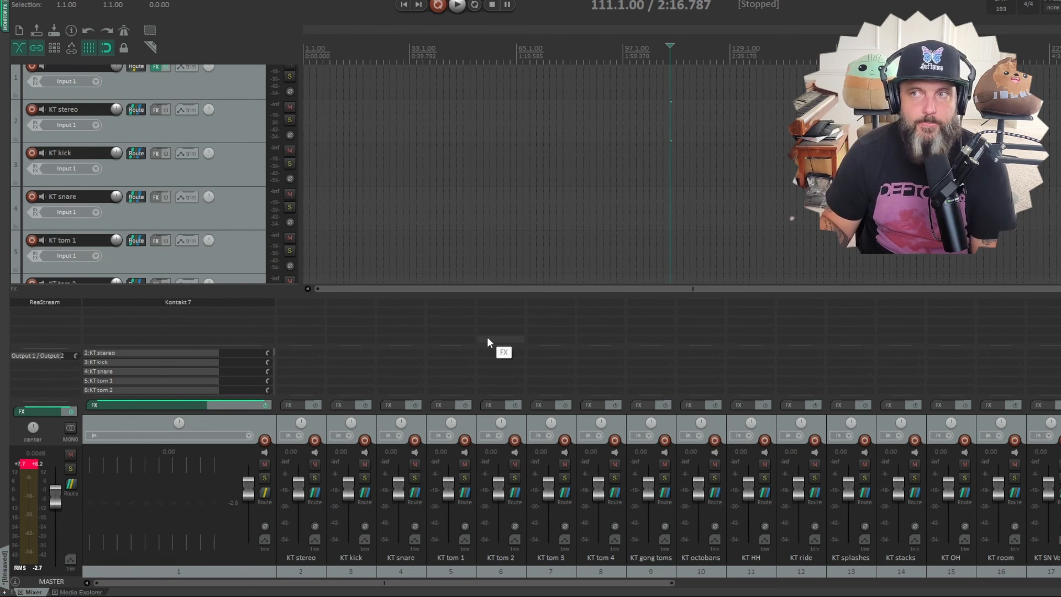